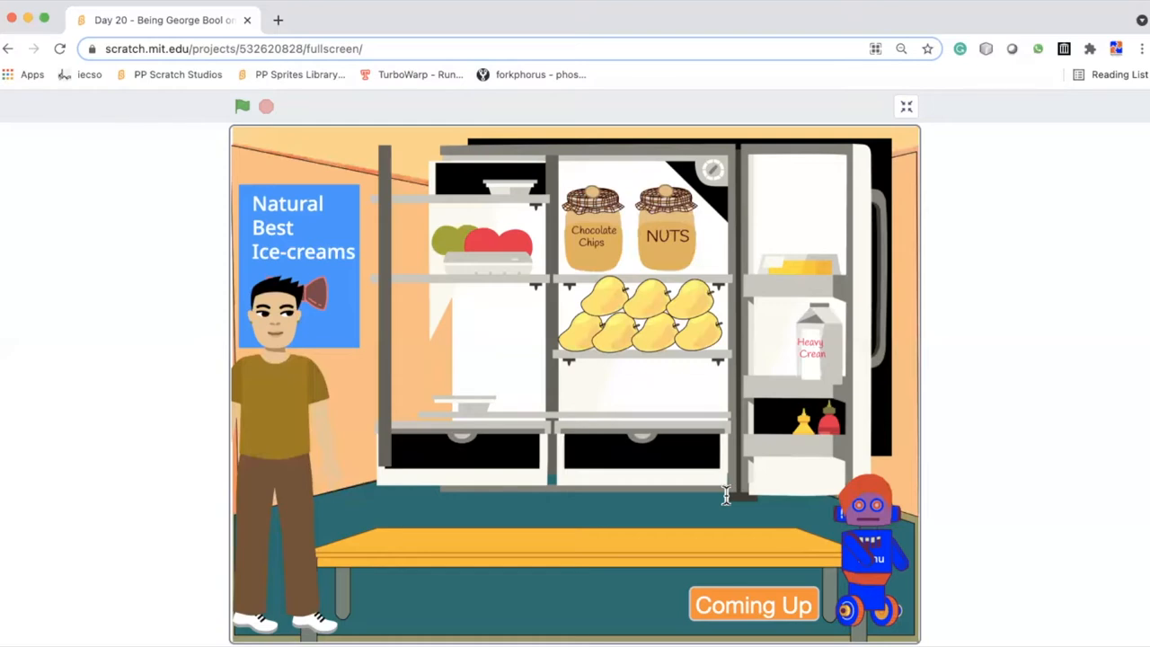
Run the project full screen to view the seven-item Ice-Cream Order list
click(243, 106)
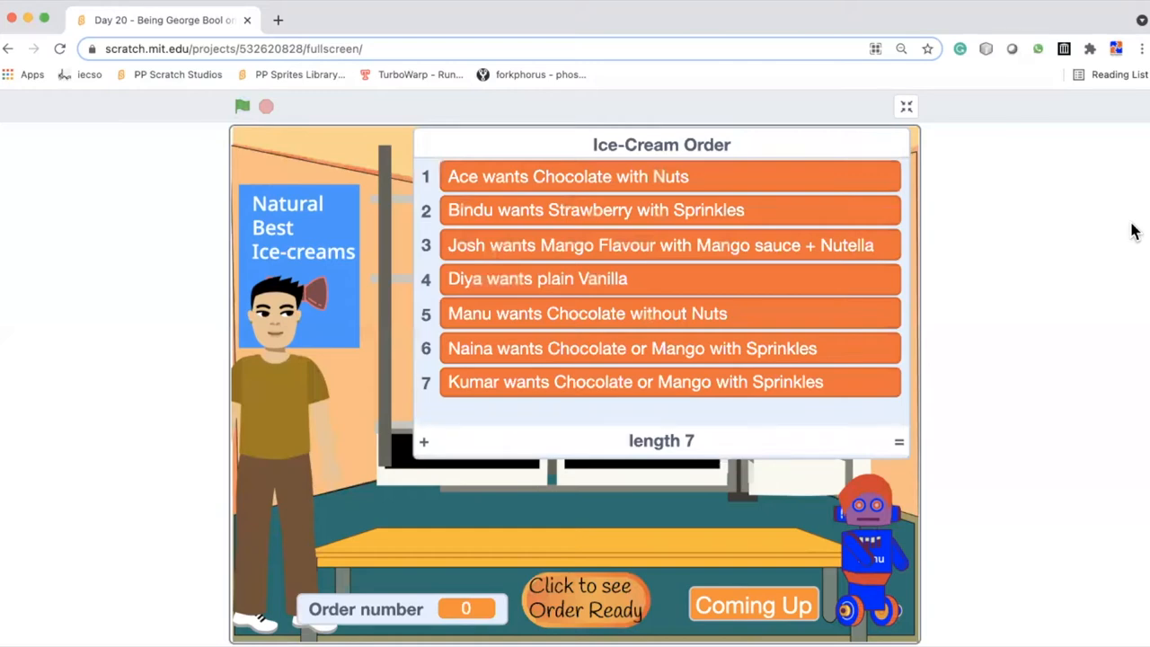
mouse_move(591, 615)
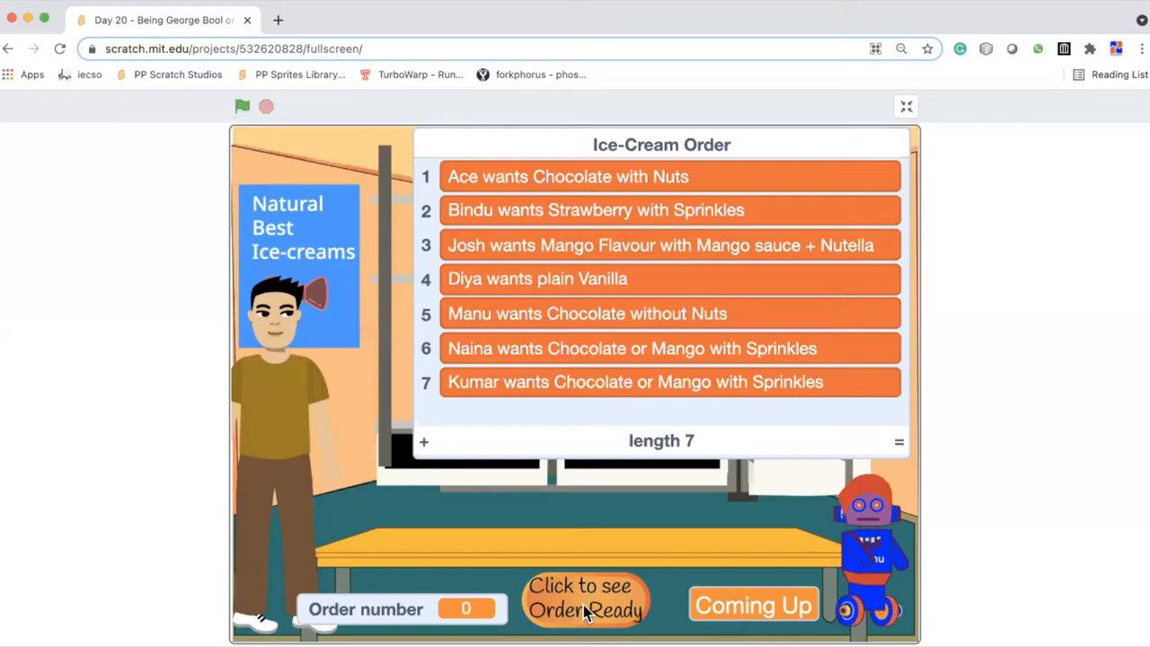
mouse_move(714, 429)
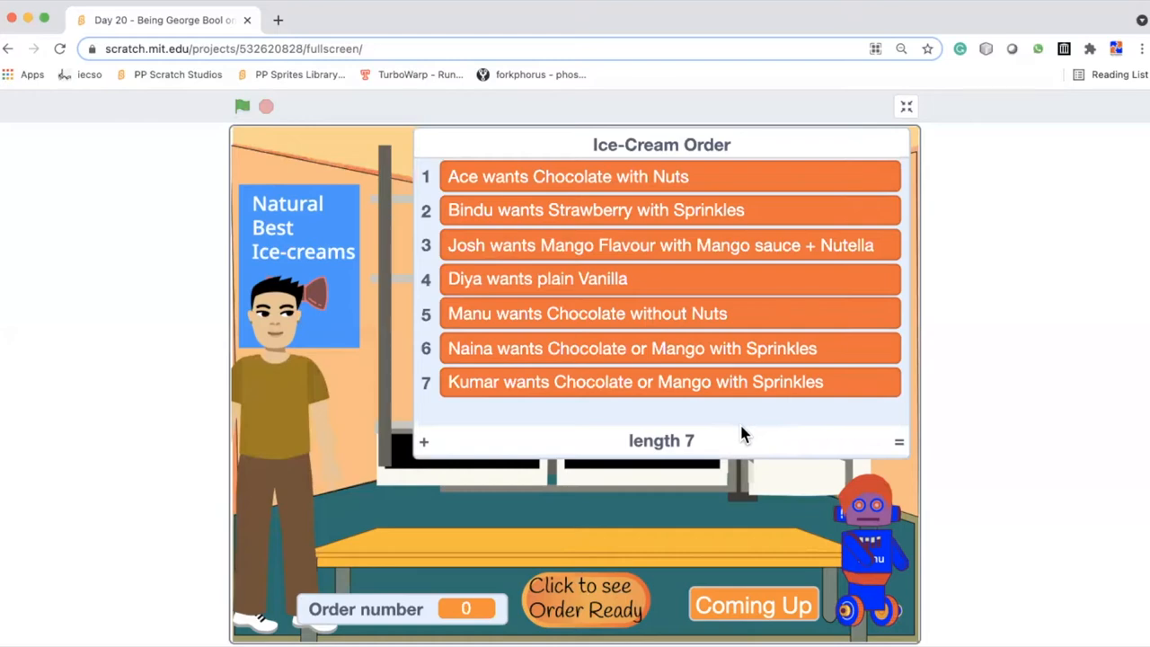
mouse_move(700, 193)
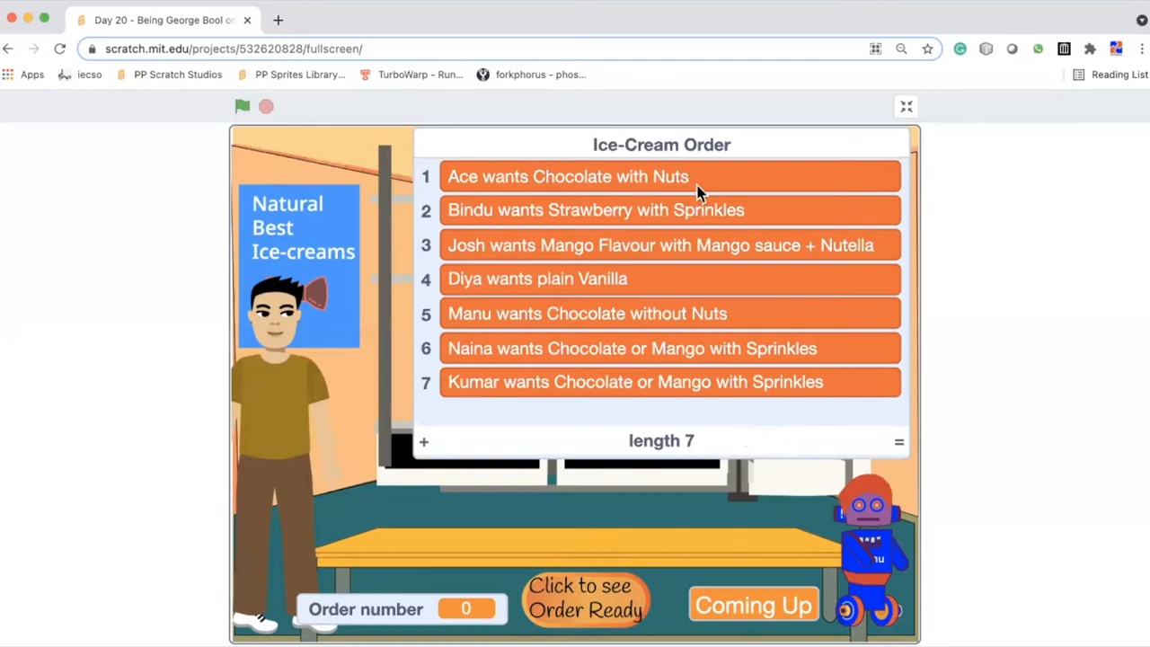
mouse_move(724, 424)
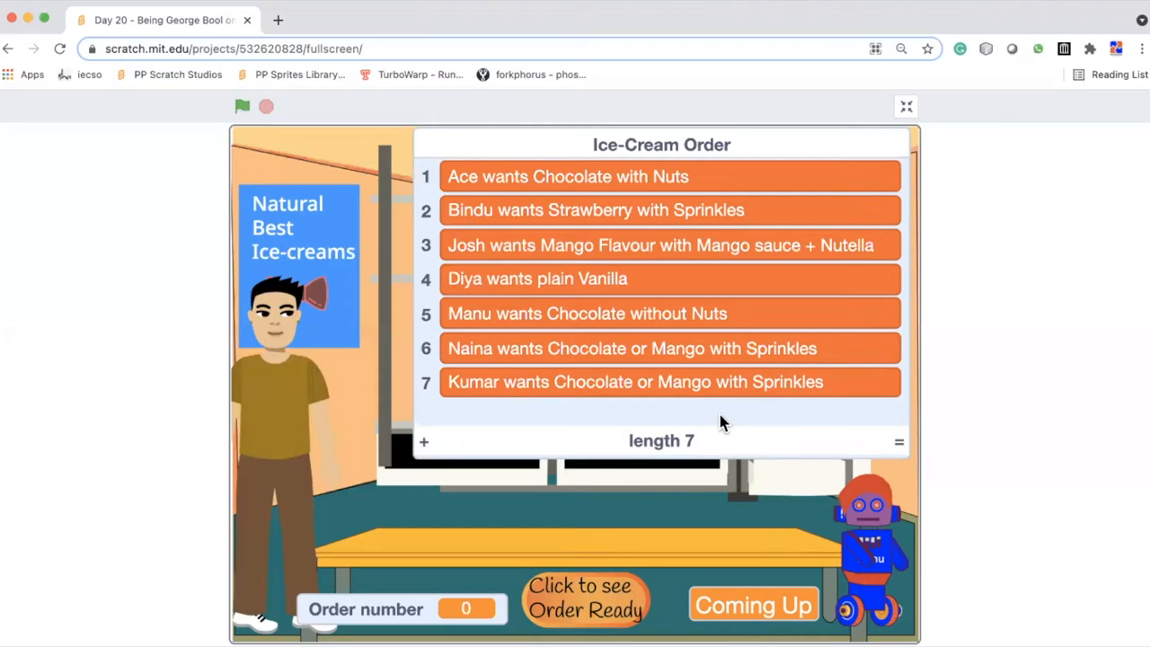
mouse_move(596, 609)
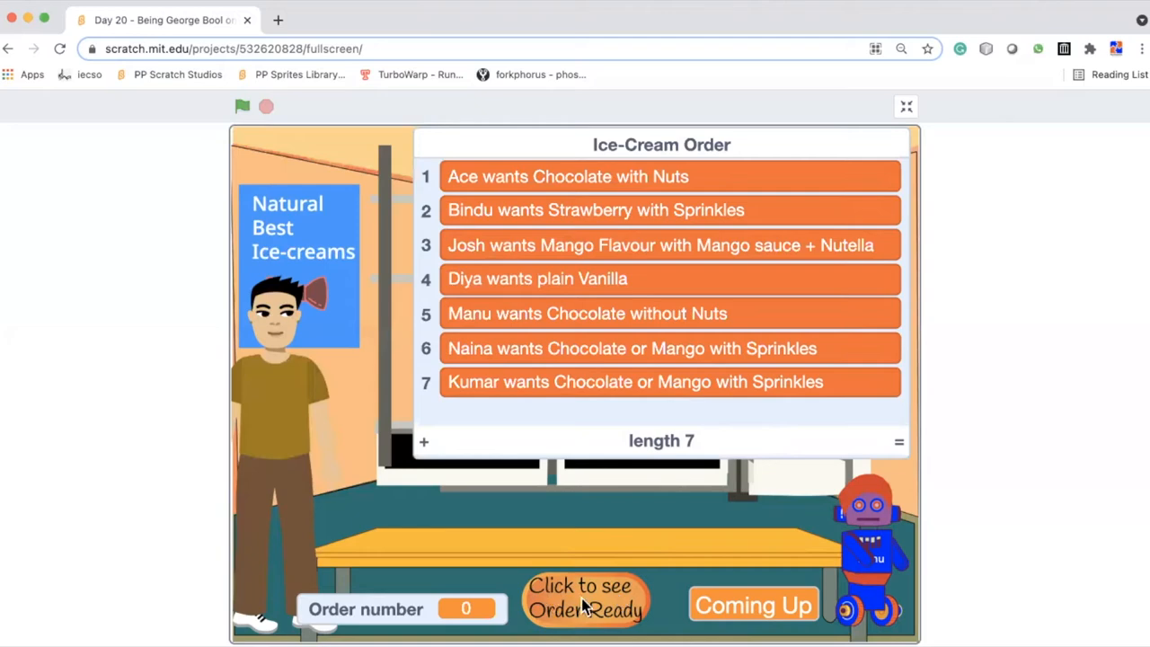
Advance to the next order using the 'Click to see Order Ready' sprite
click(242, 106)
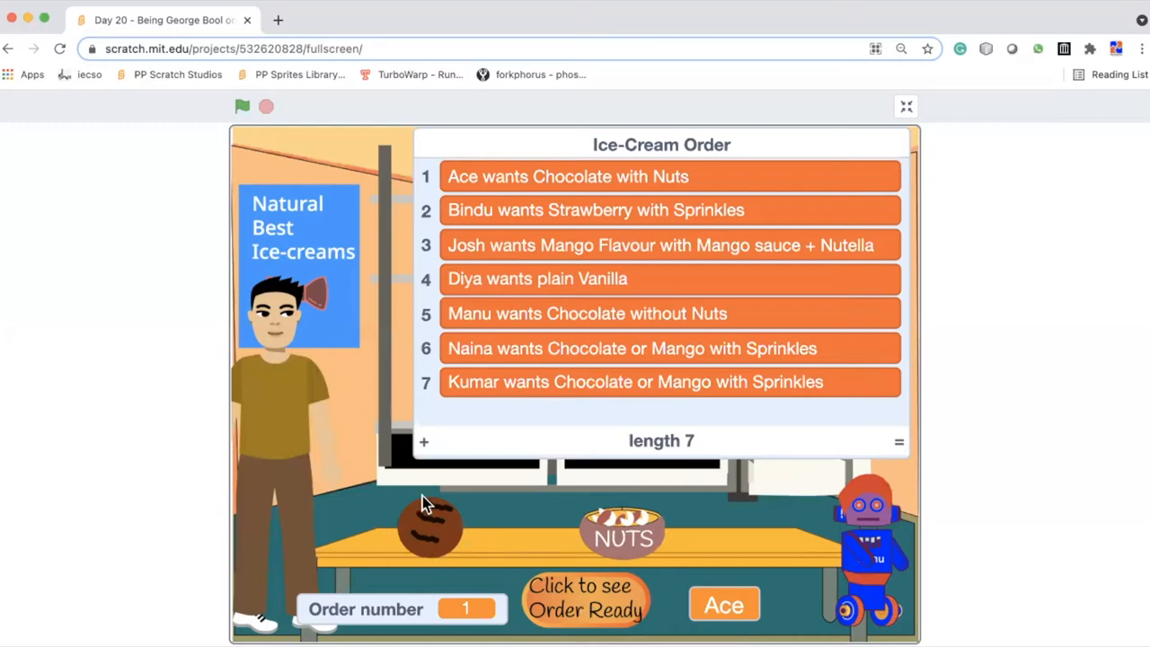
mouse_move(645, 537)
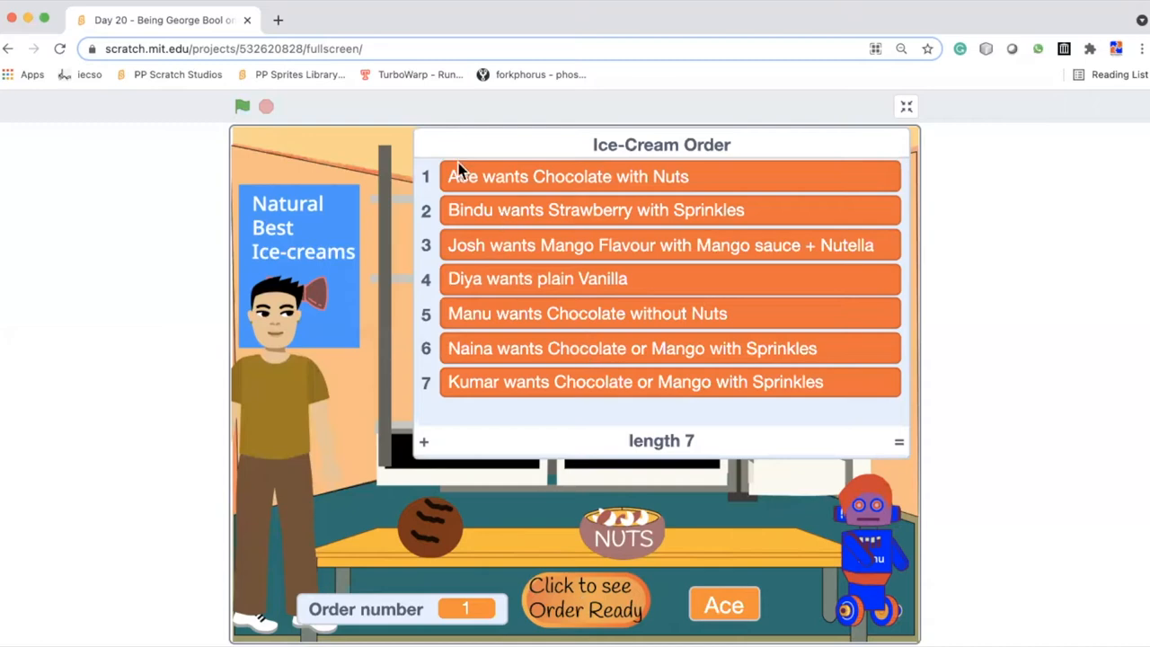
mouse_move(625, 177)
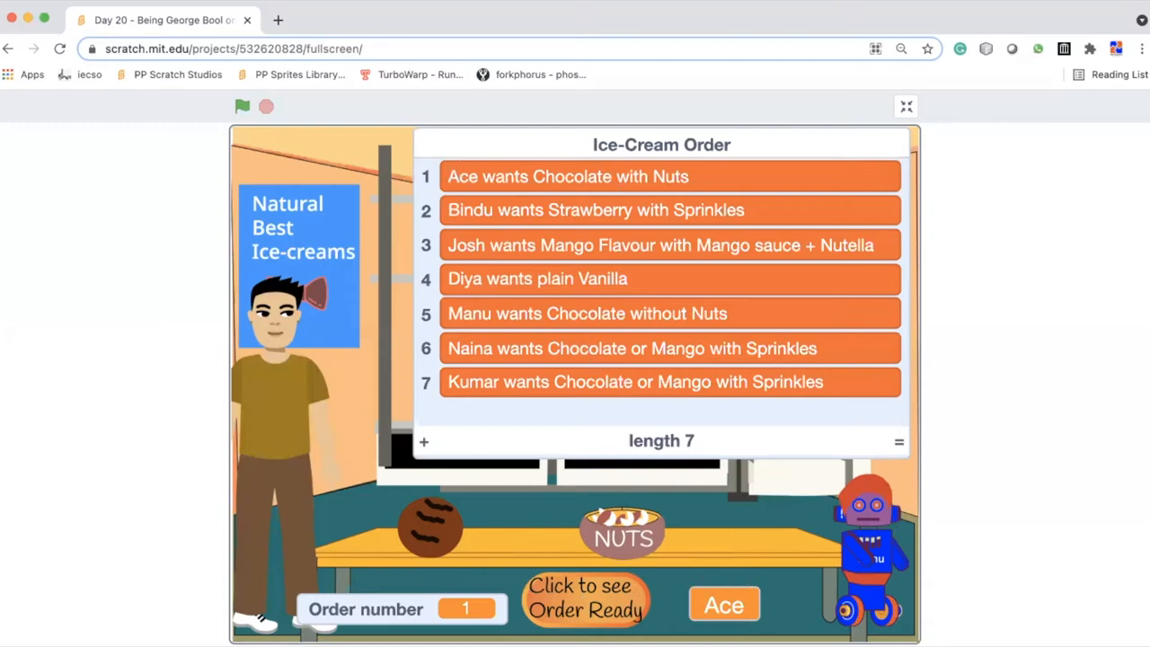
mouse_move(786, 617)
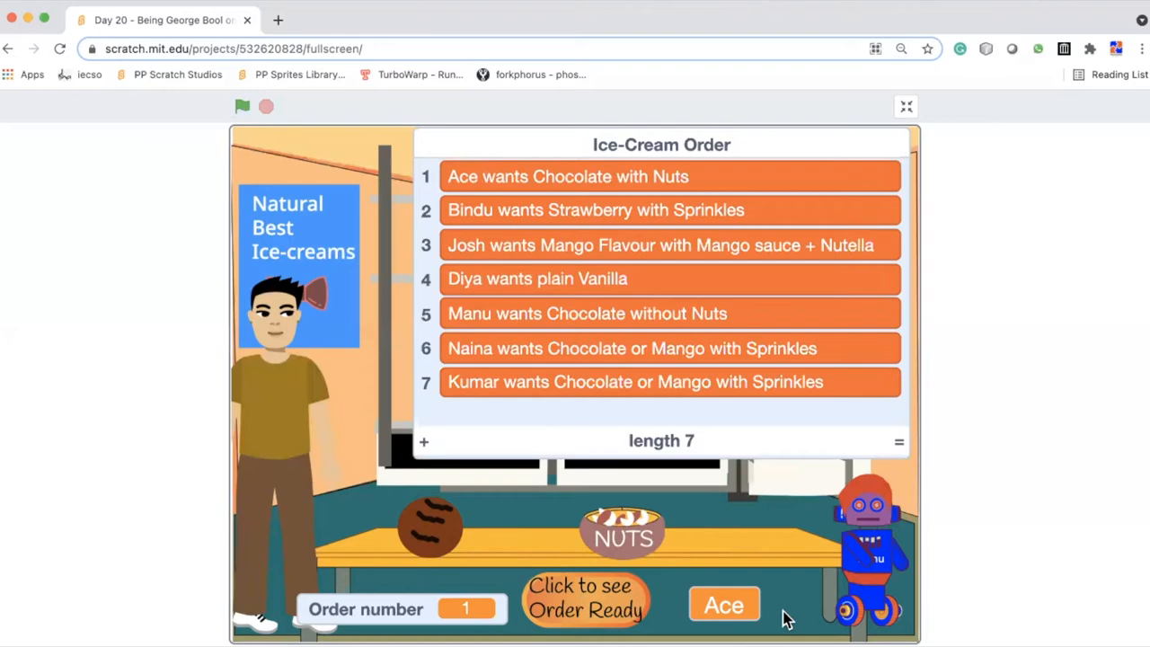
mouse_move(784, 556)
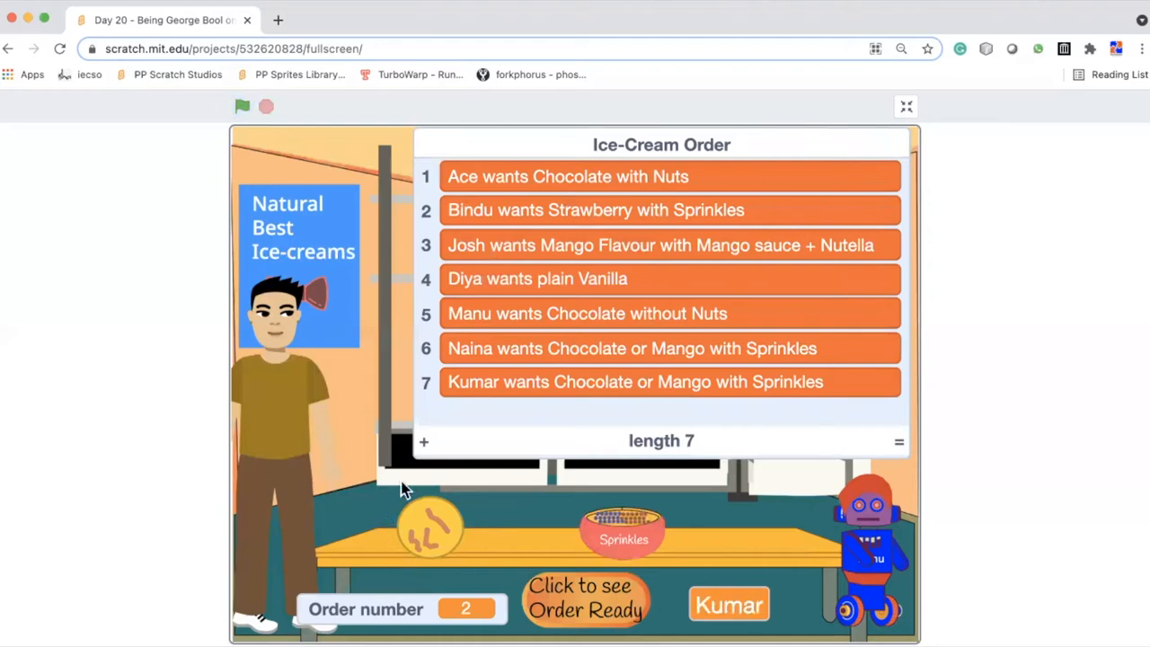
mouse_move(656, 566)
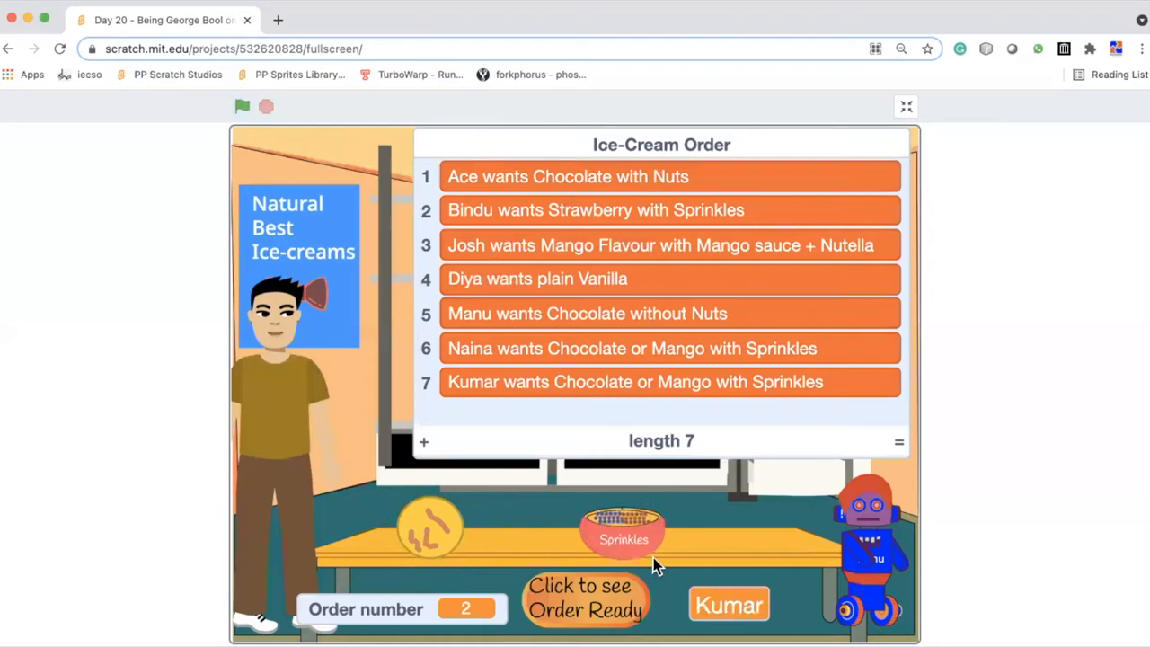
mouse_move(629, 316)
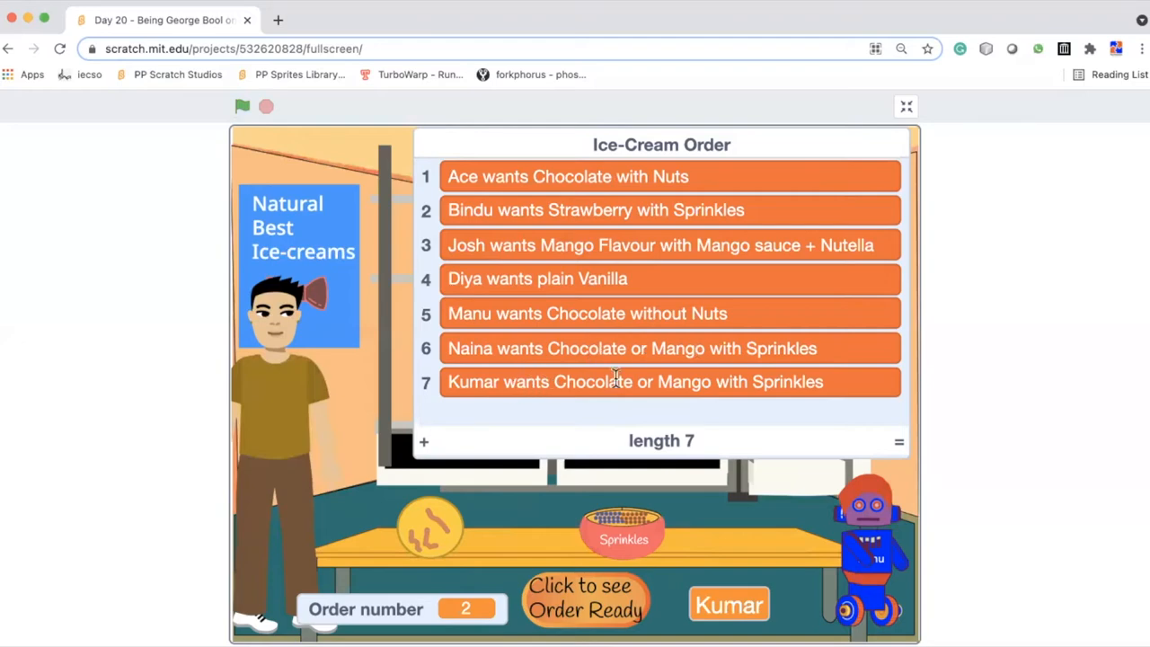
mouse_move(712, 413)
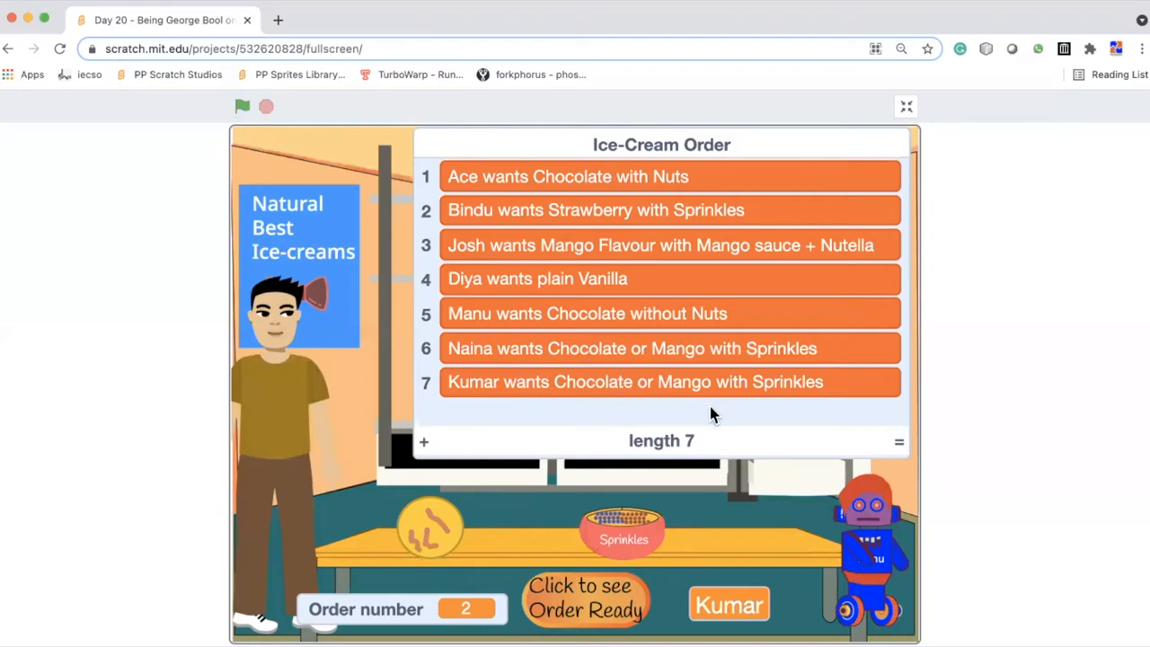
mouse_move(753, 573)
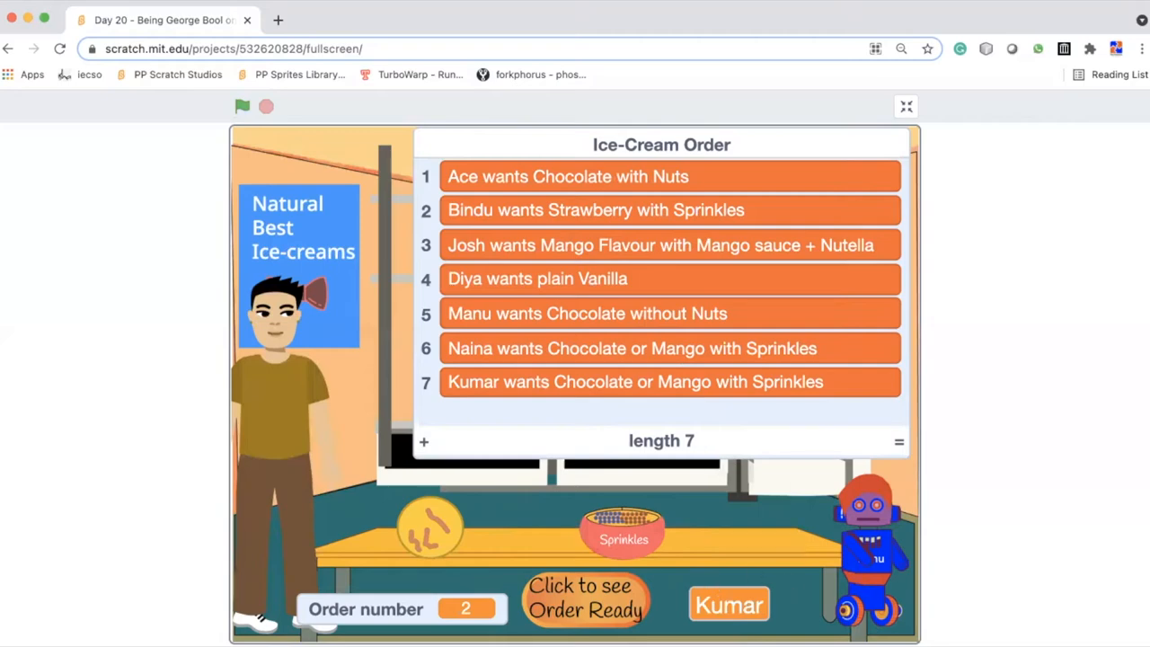
mouse_move(672, 457)
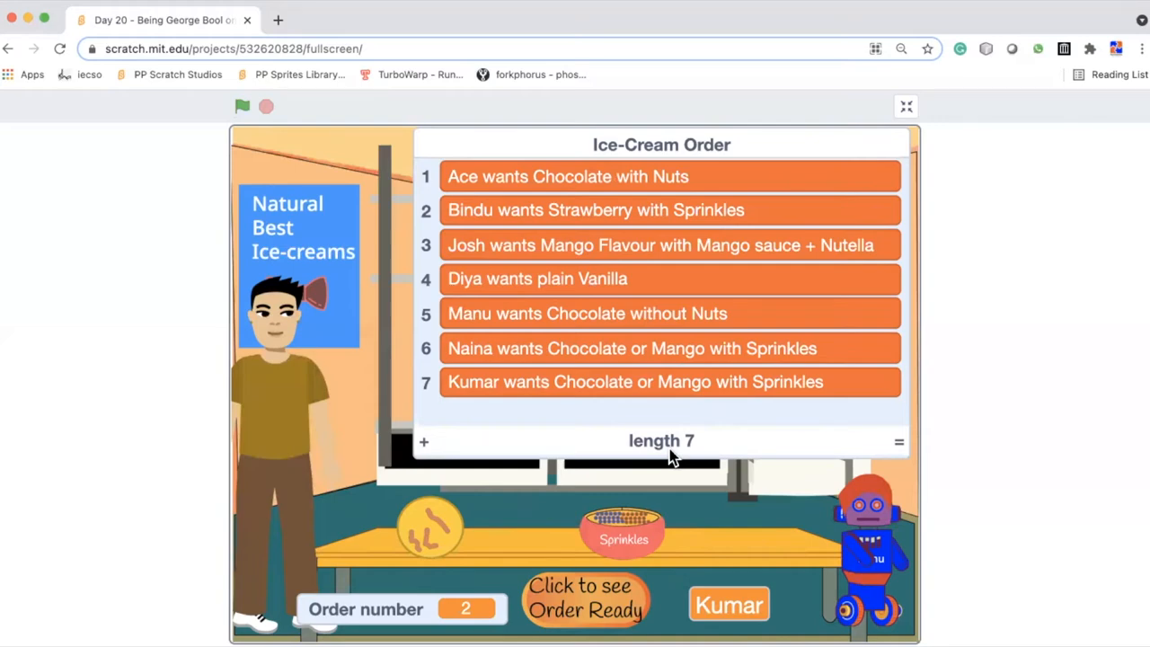
Exit full screen to view Hanu Robo's green-flag list-filling script
click(906, 106)
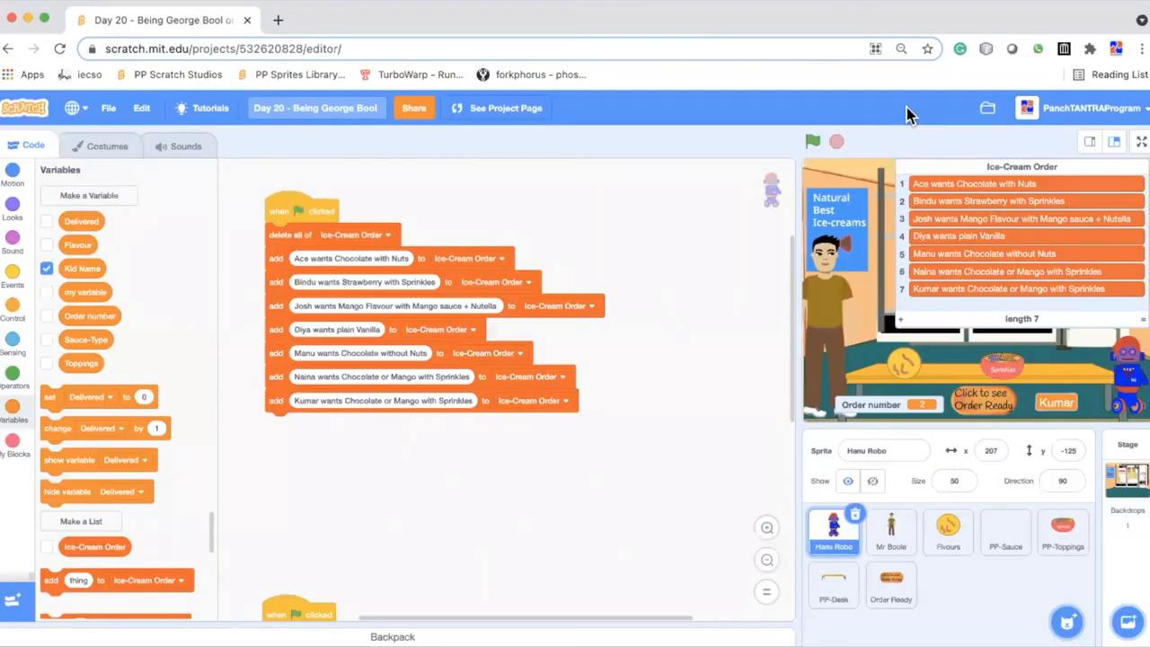
mouse_move(784, 323)
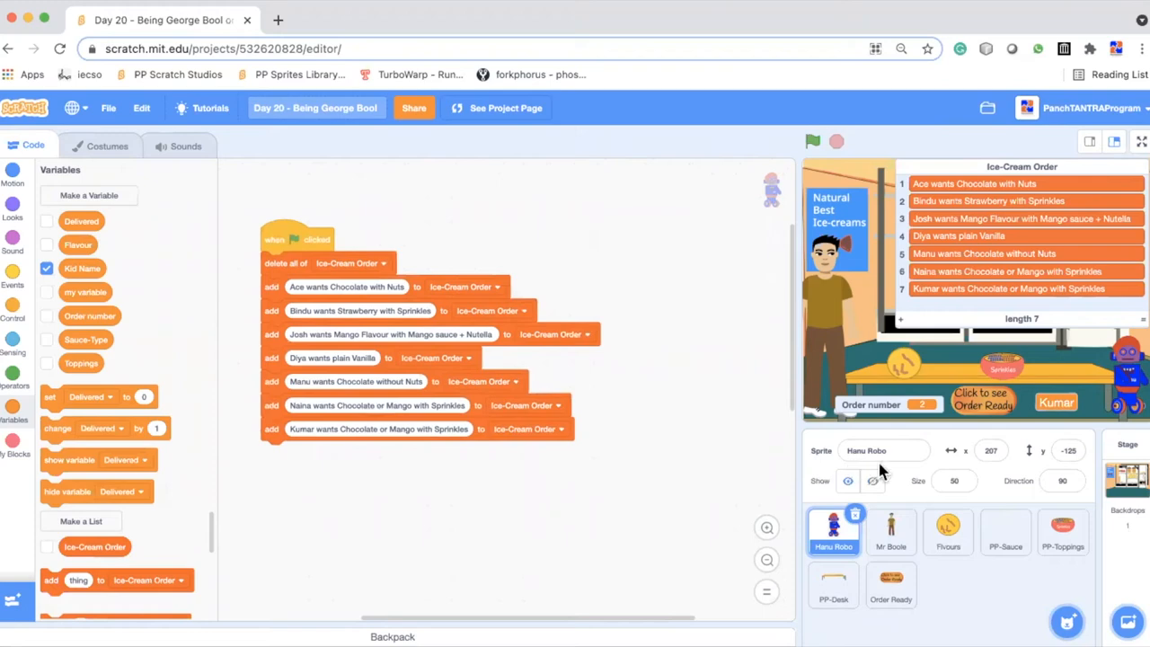
mouse_move(1002, 598)
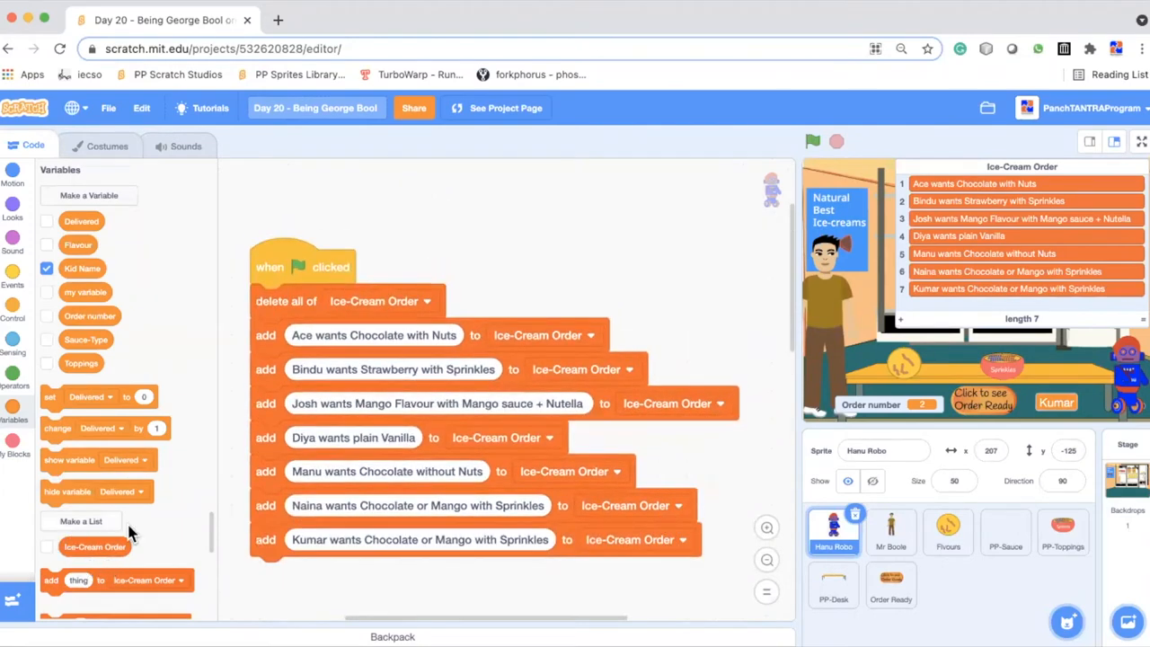
mouse_move(337, 552)
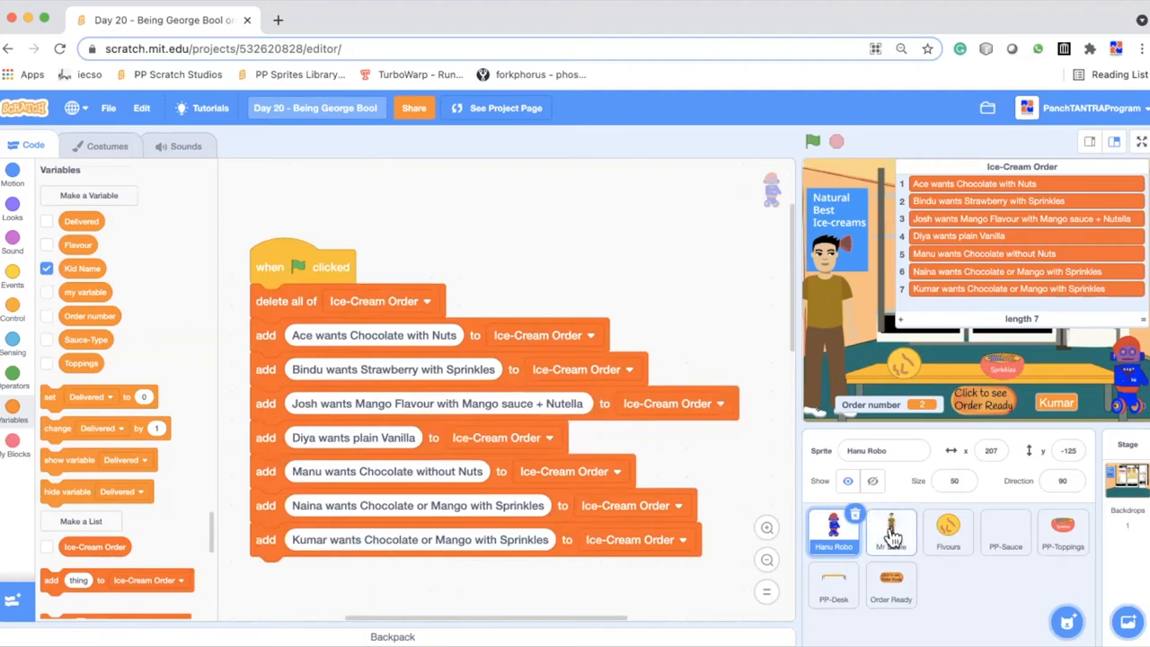
click(890, 531)
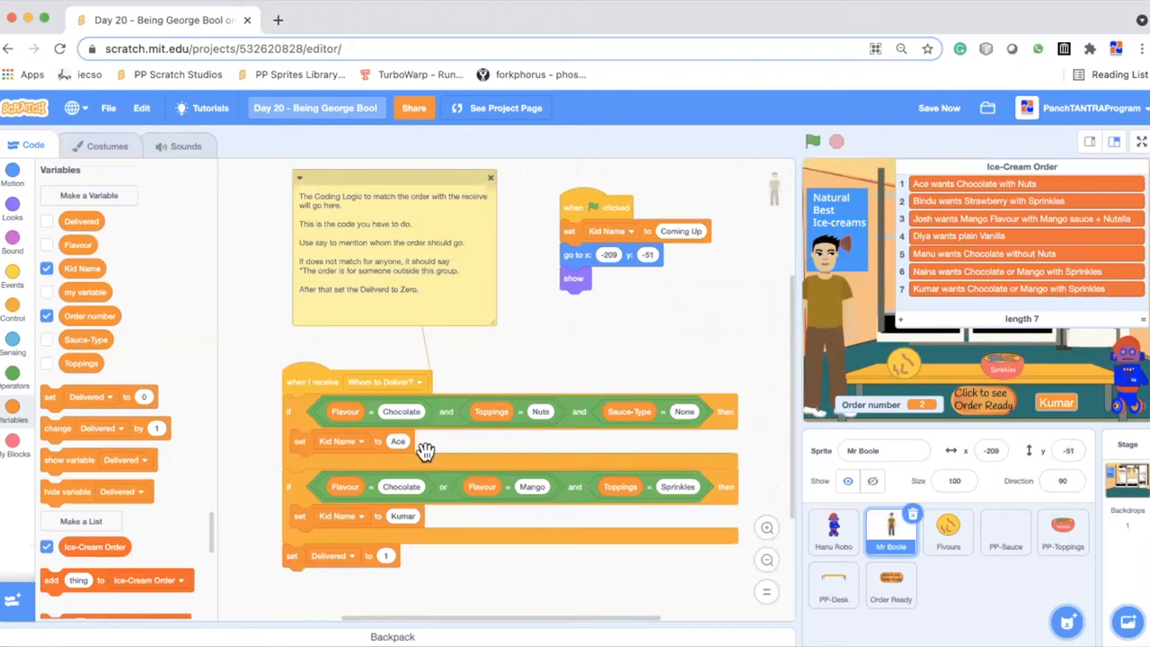
scroll(down, 3)
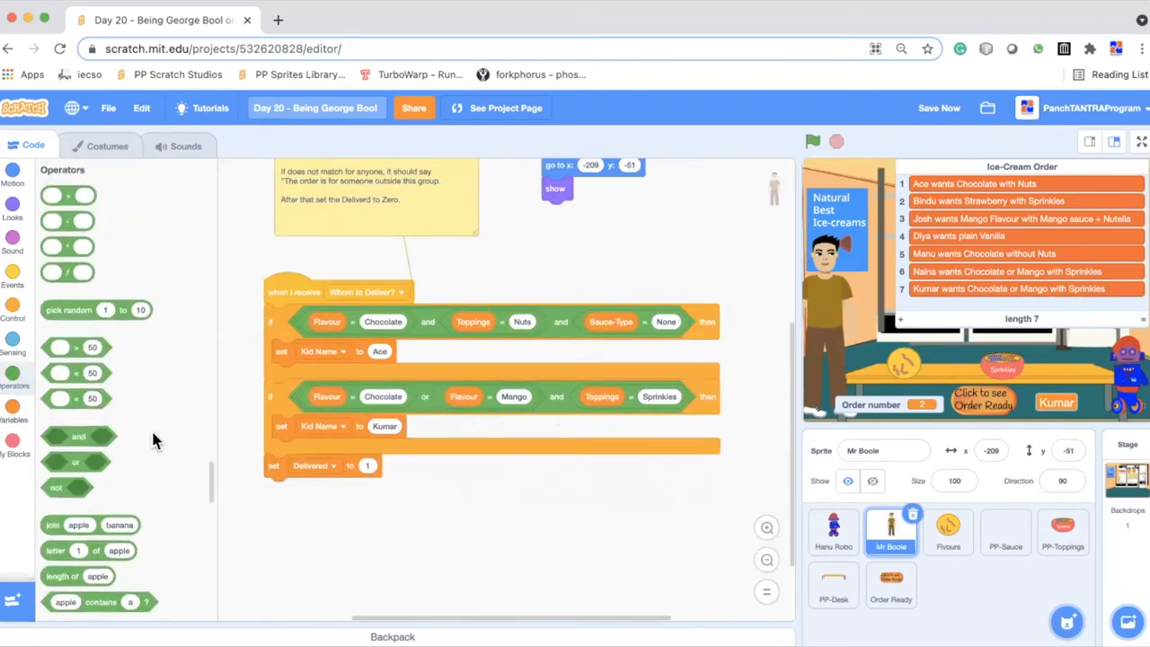
scroll(down, 3)
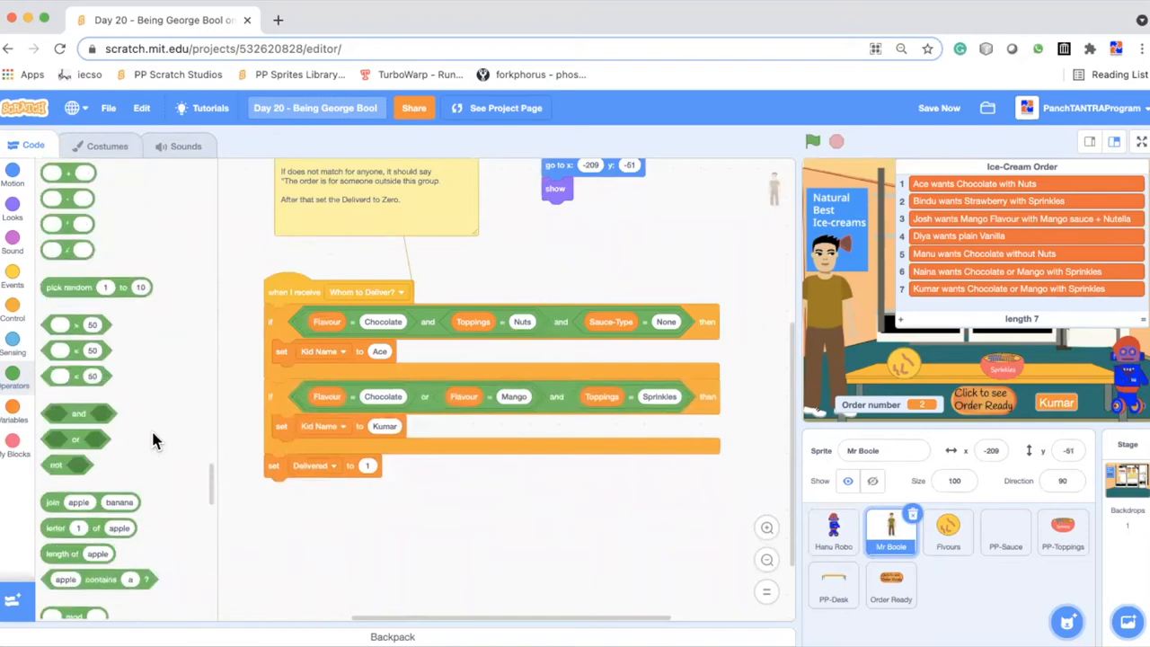
mouse_move(167, 359)
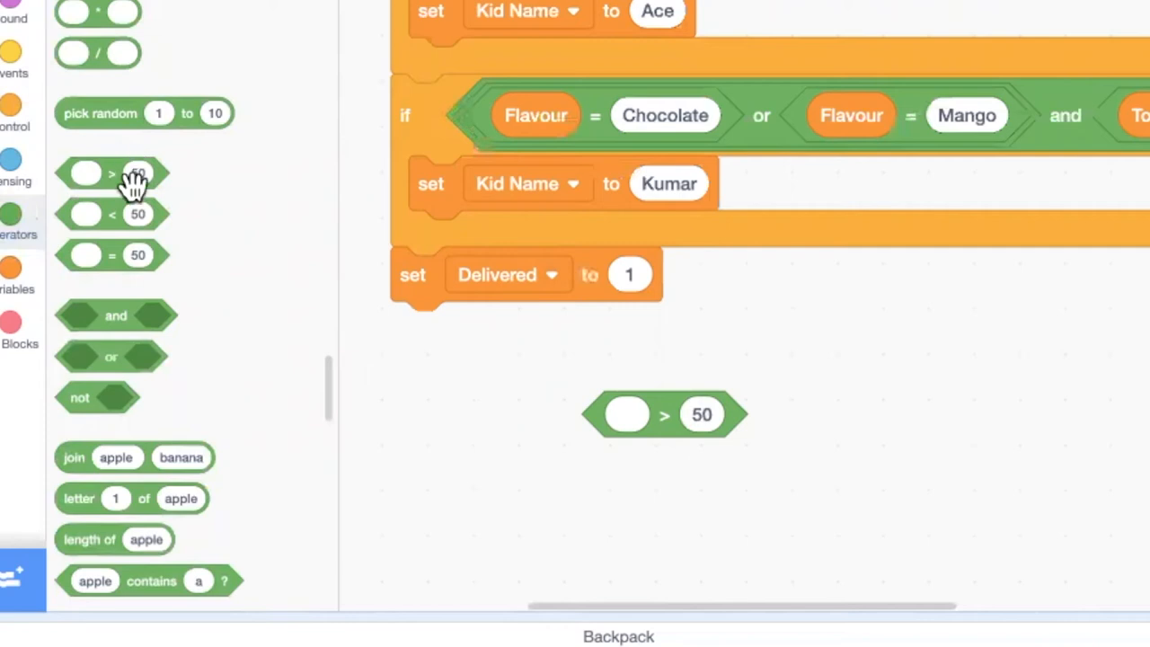
mouse_move(186, 248)
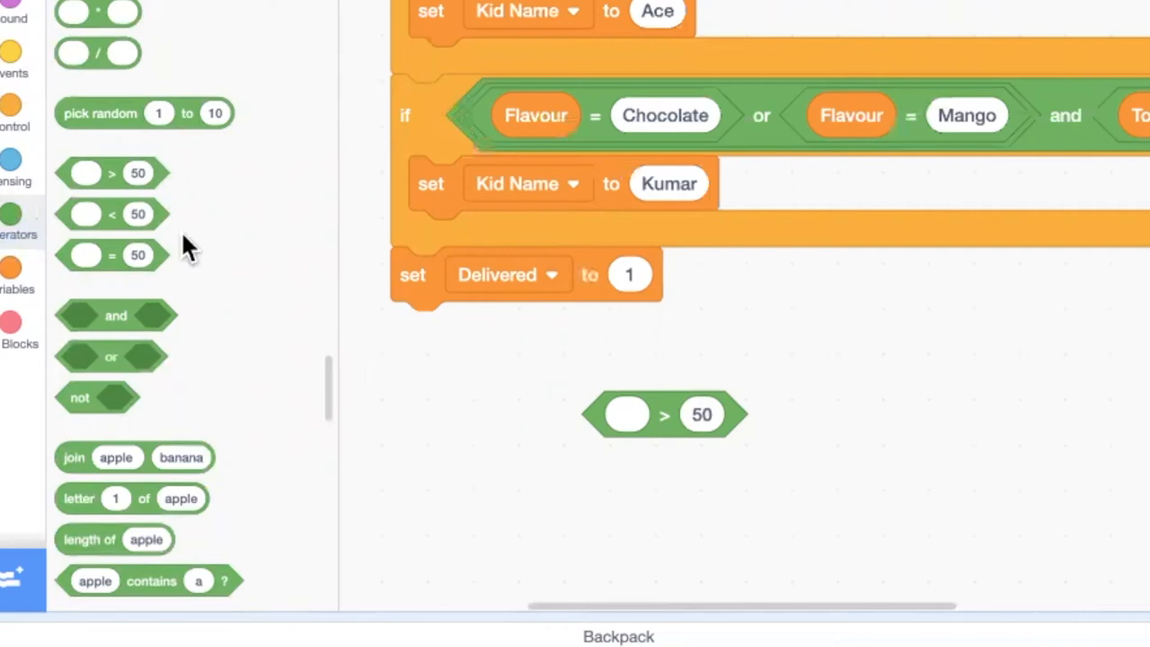
mouse_move(87, 349)
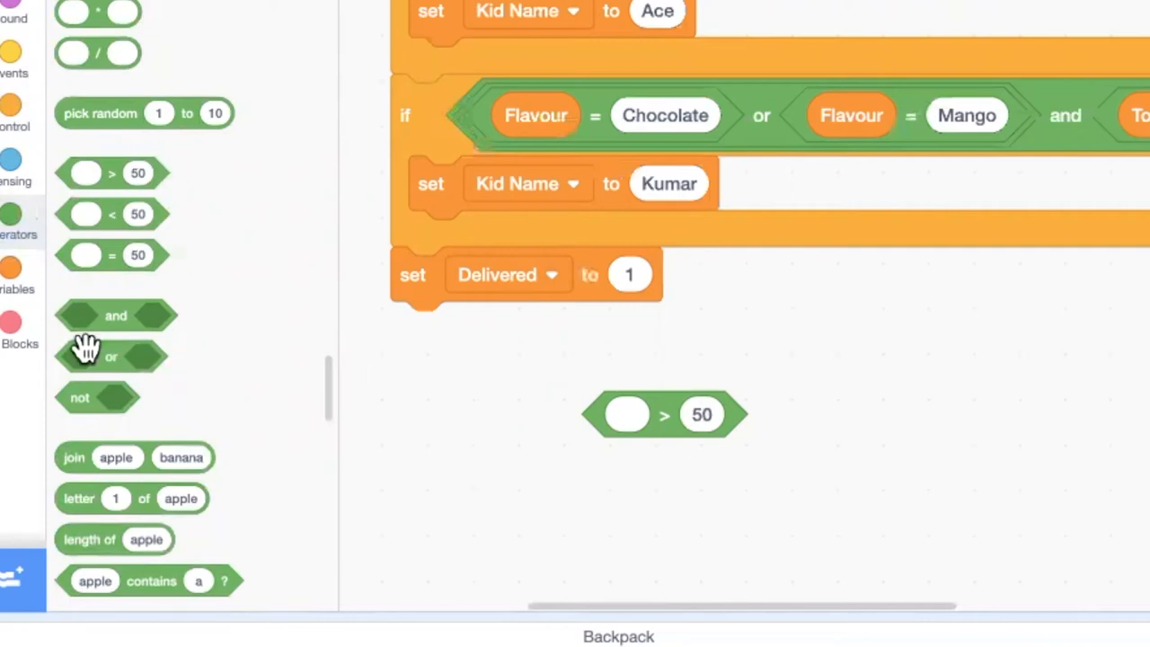
mouse_move(76, 319)
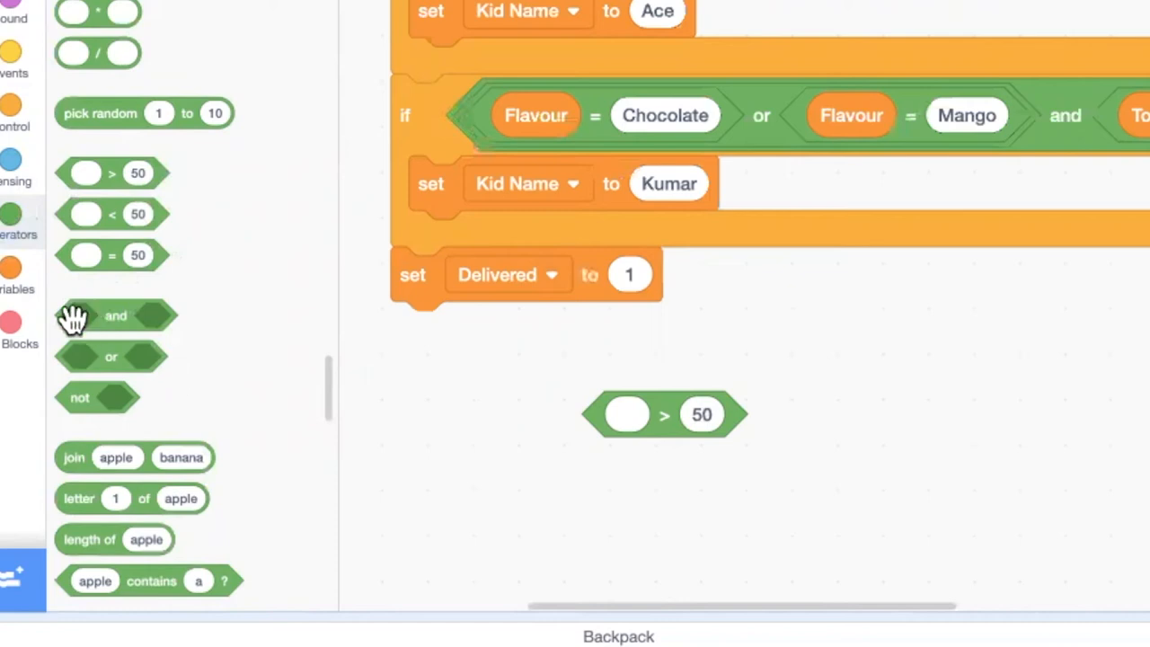
mouse_move(189, 328)
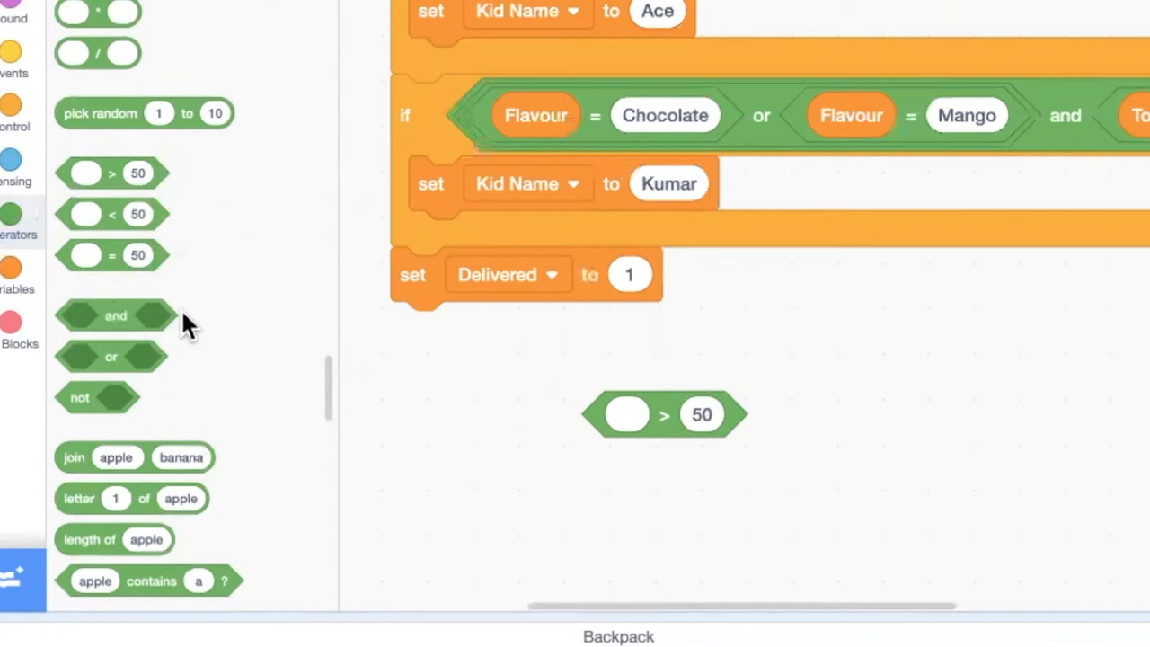
mouse_move(76, 358)
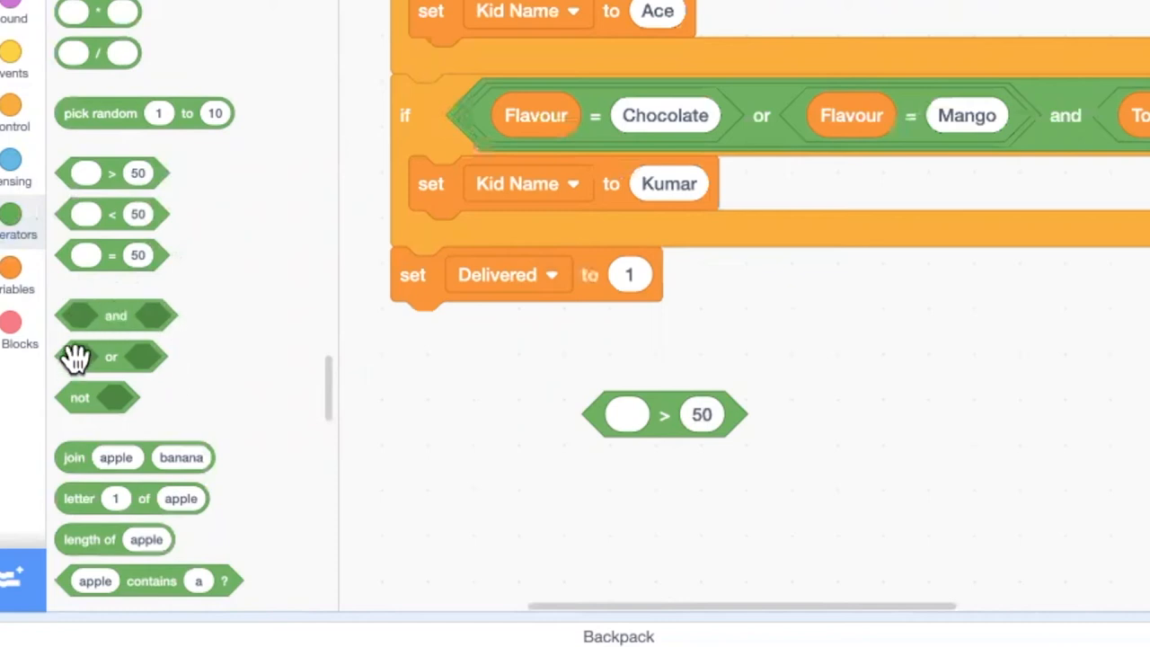
mouse_move(152, 357)
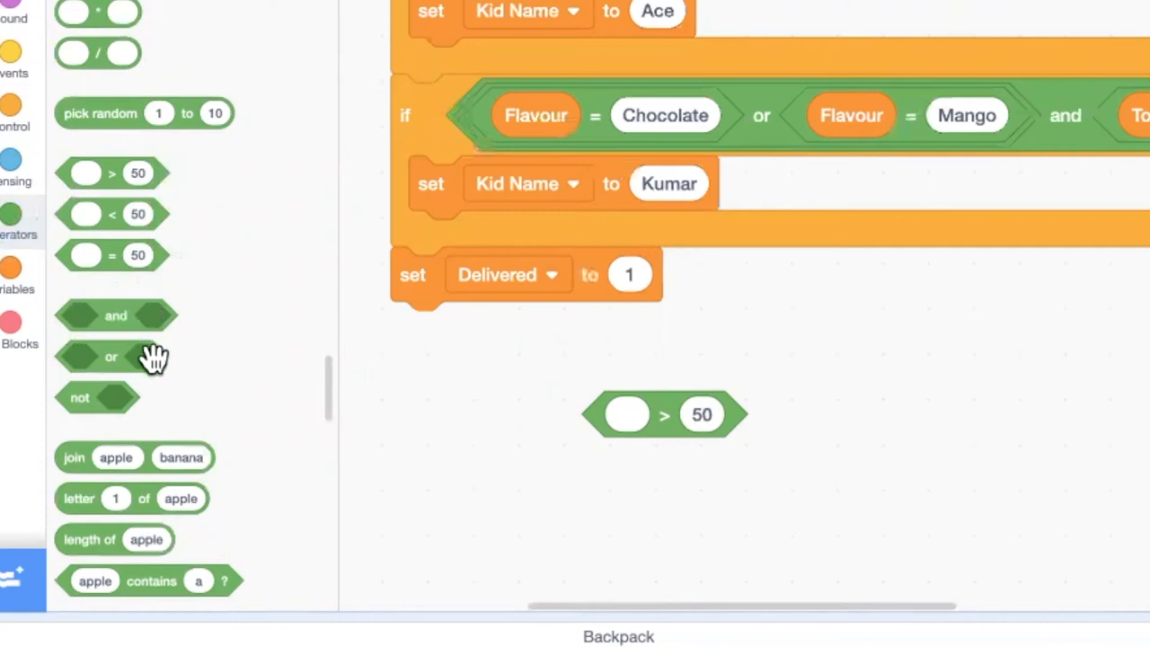
mouse_move(72, 350)
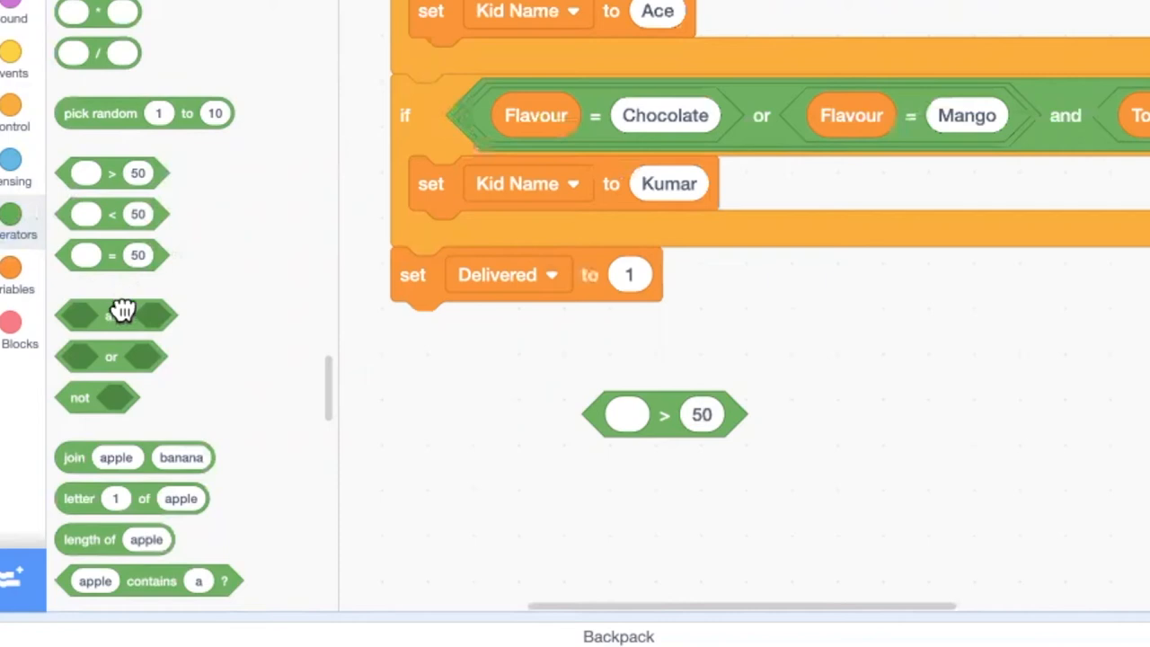
Add loose and and not operator blocks to Mr Boole's code area
drag(115, 314, 984, 330)
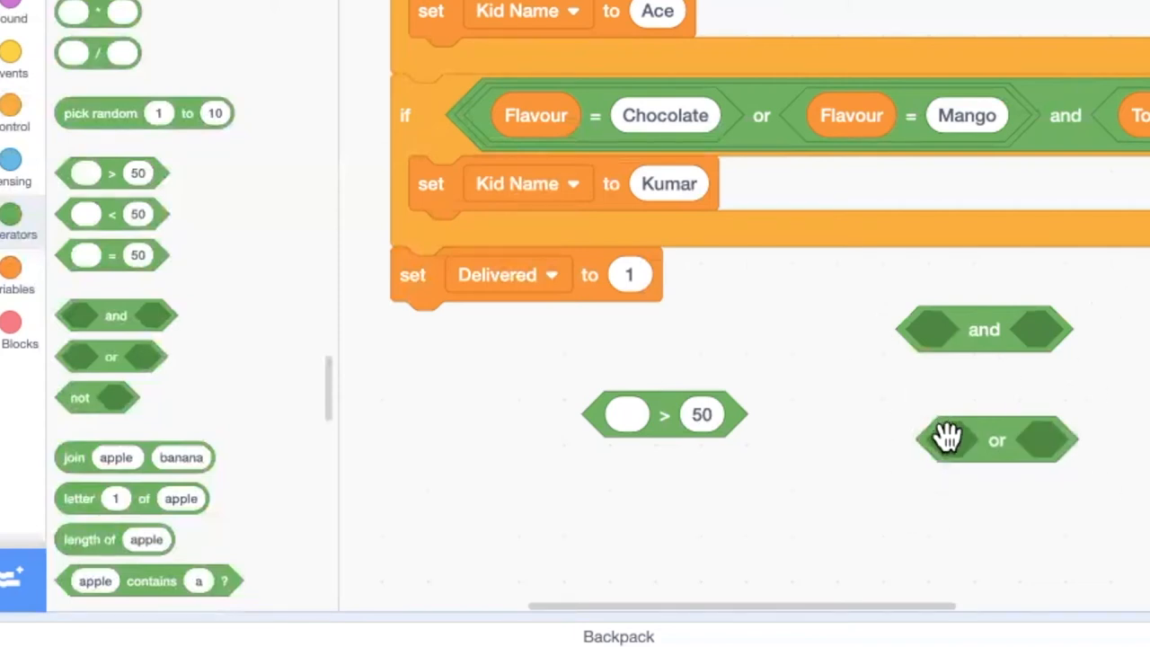
mouse_move(63, 402)
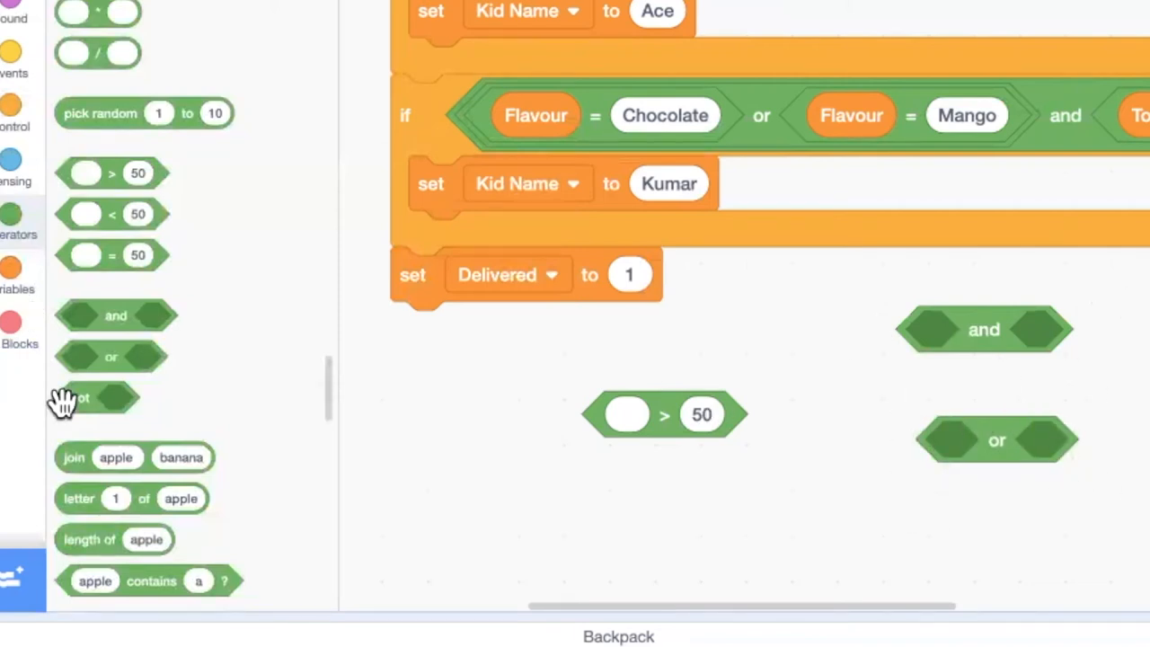
drag(94, 397, 979, 550)
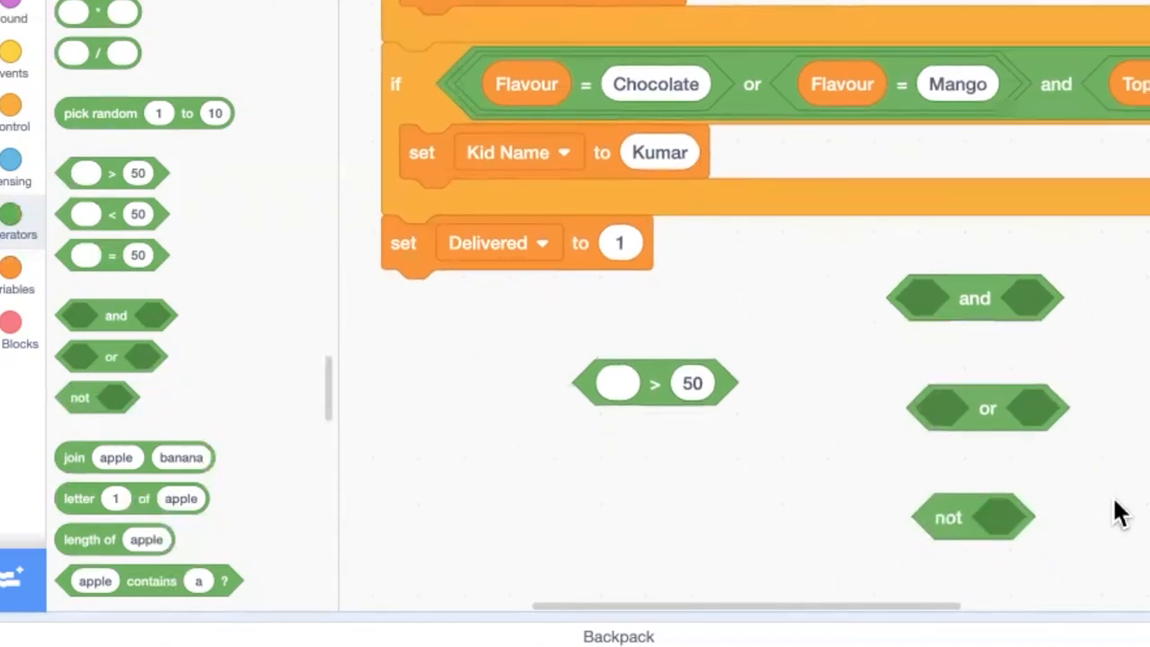
mouse_move(934, 575)
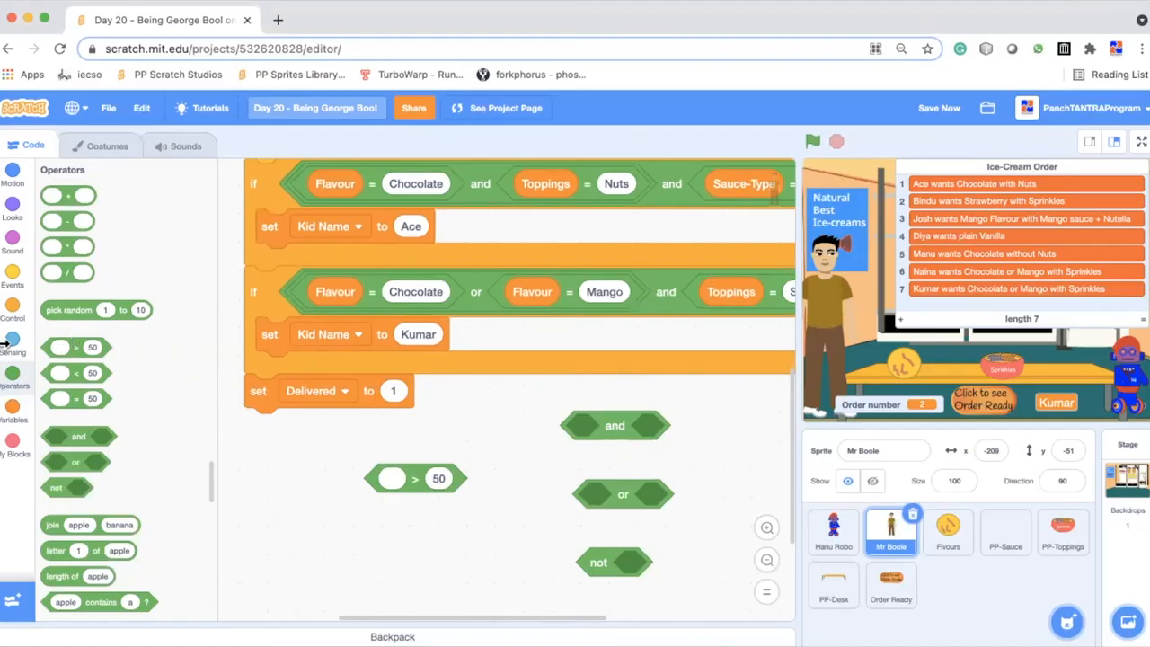
Add the key space pressed sensing block to the code area
click(13, 342)
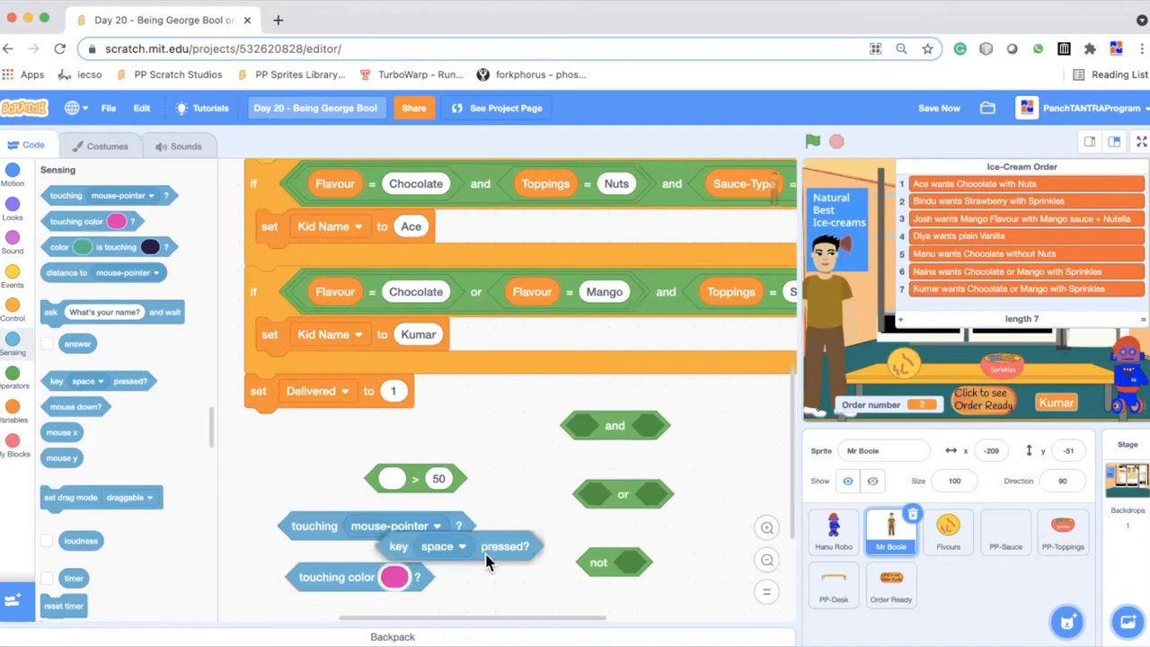
drag(458, 546, 360, 444)
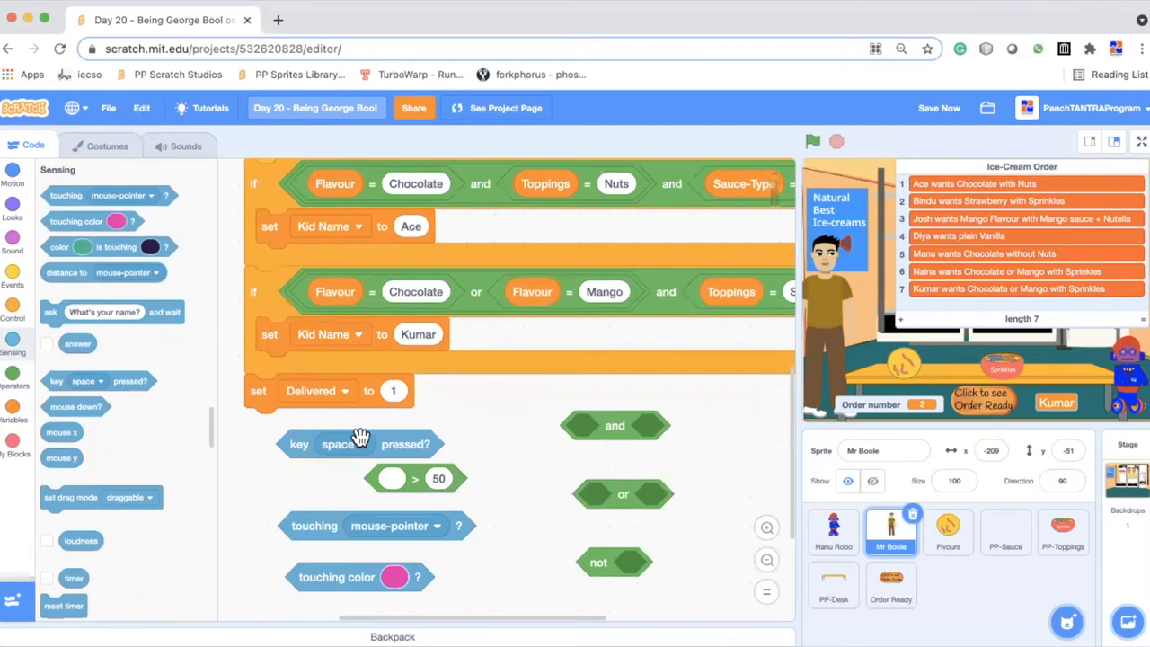
mouse_move(139, 359)
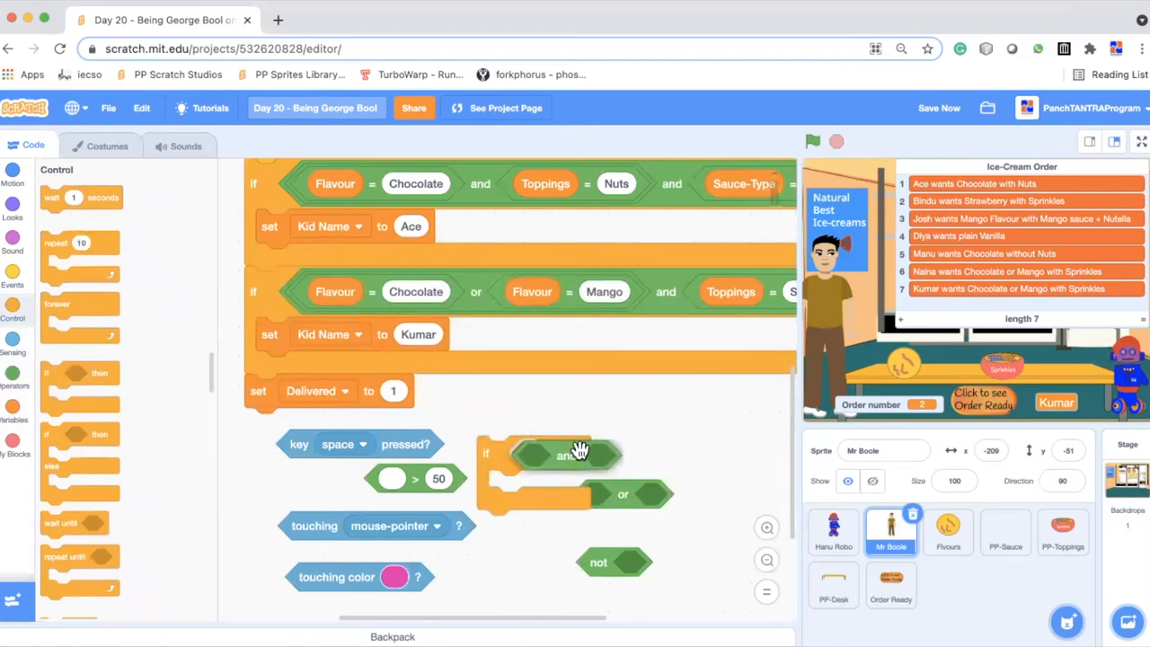
Discard the extra if block and nest the or block inside the and block
drag(562, 454, 611, 407)
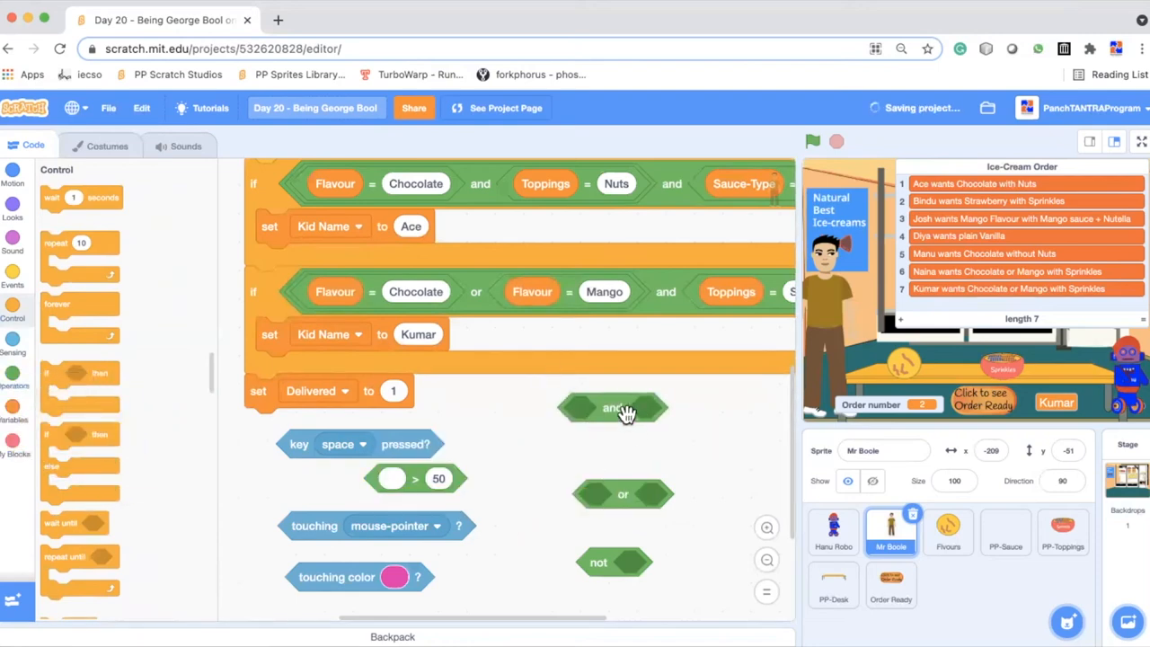
drag(614, 407, 579, 434)
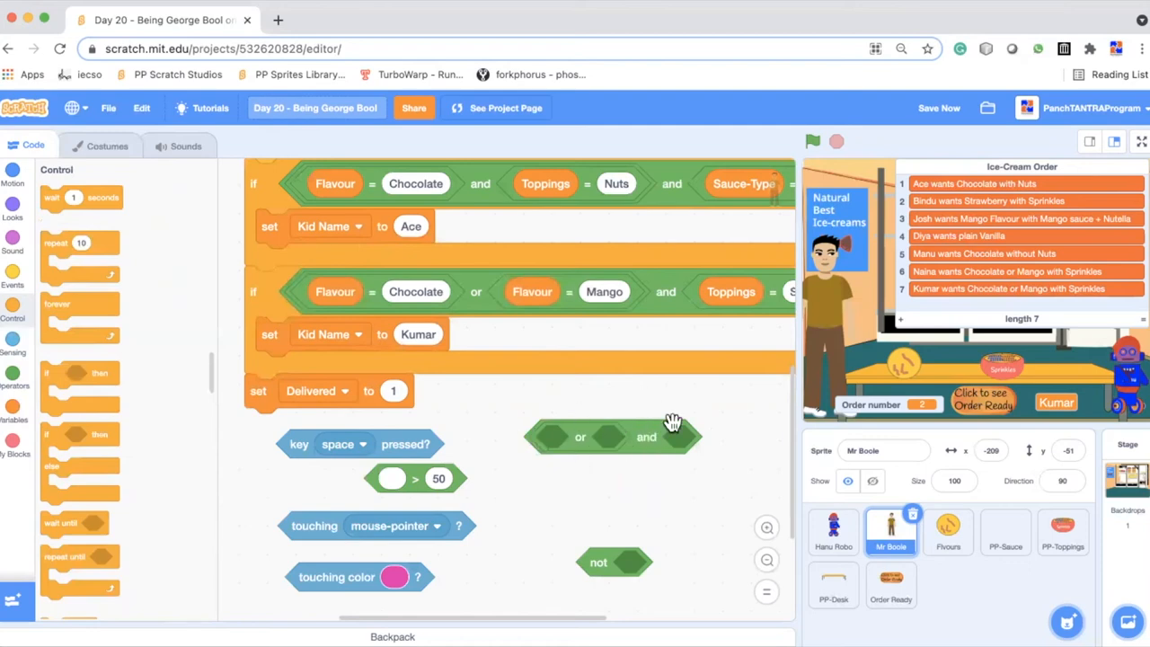
mouse_move(604, 435)
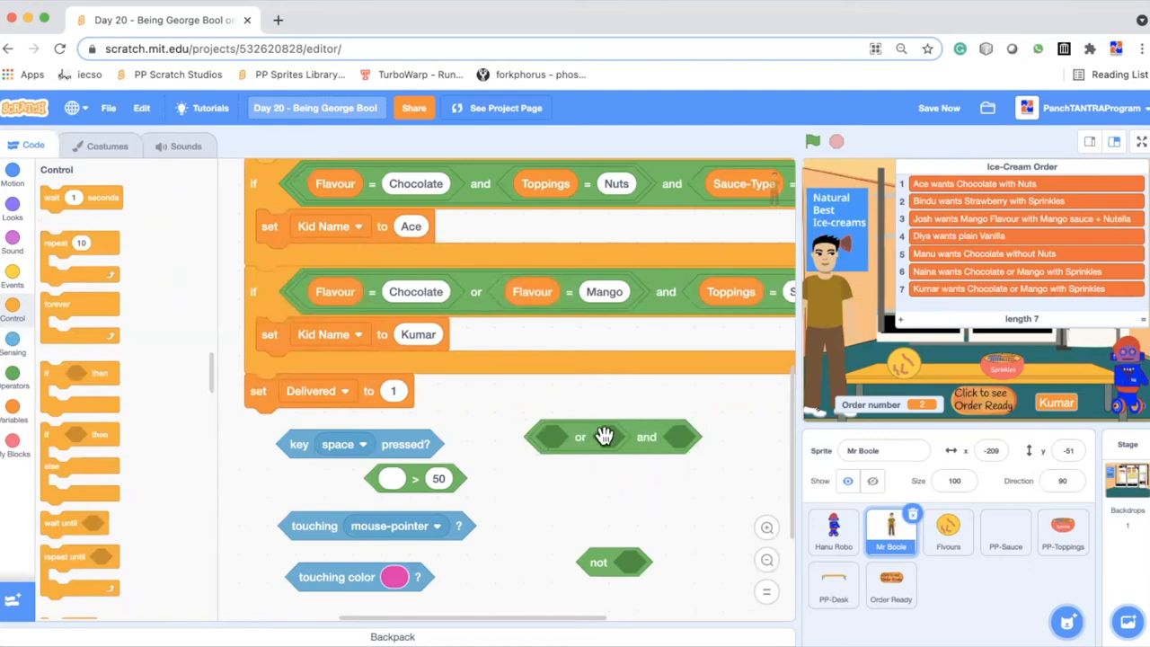
mouse_move(947, 531)
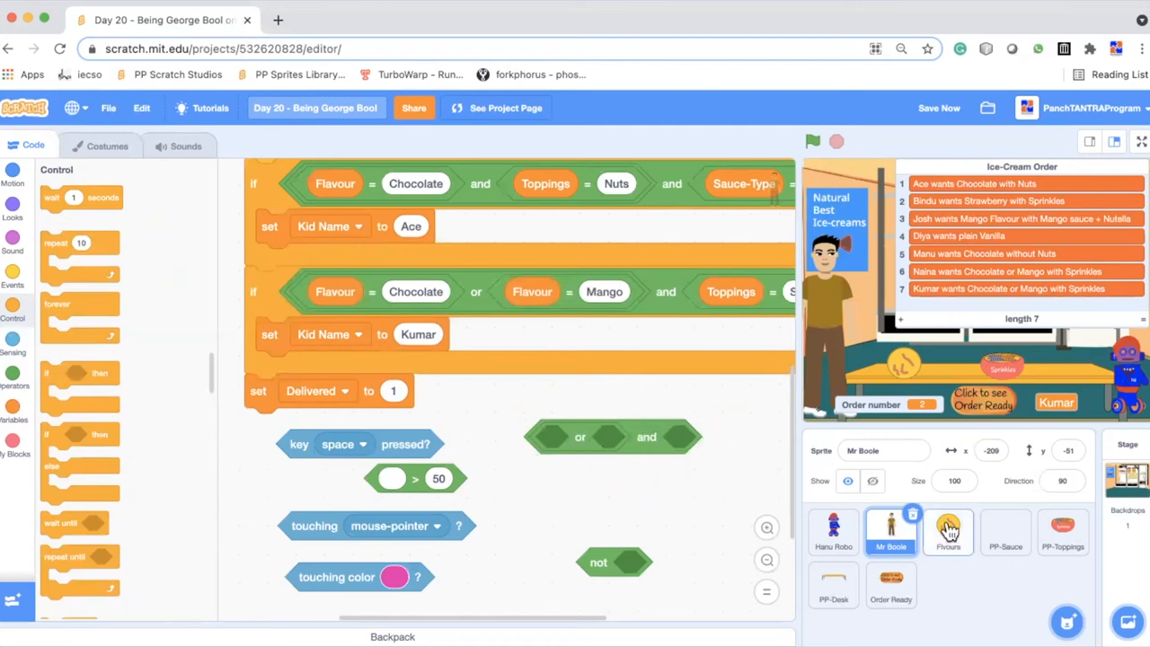
Check the Flavours sprite's costumes, then its scripts
click(948, 532)
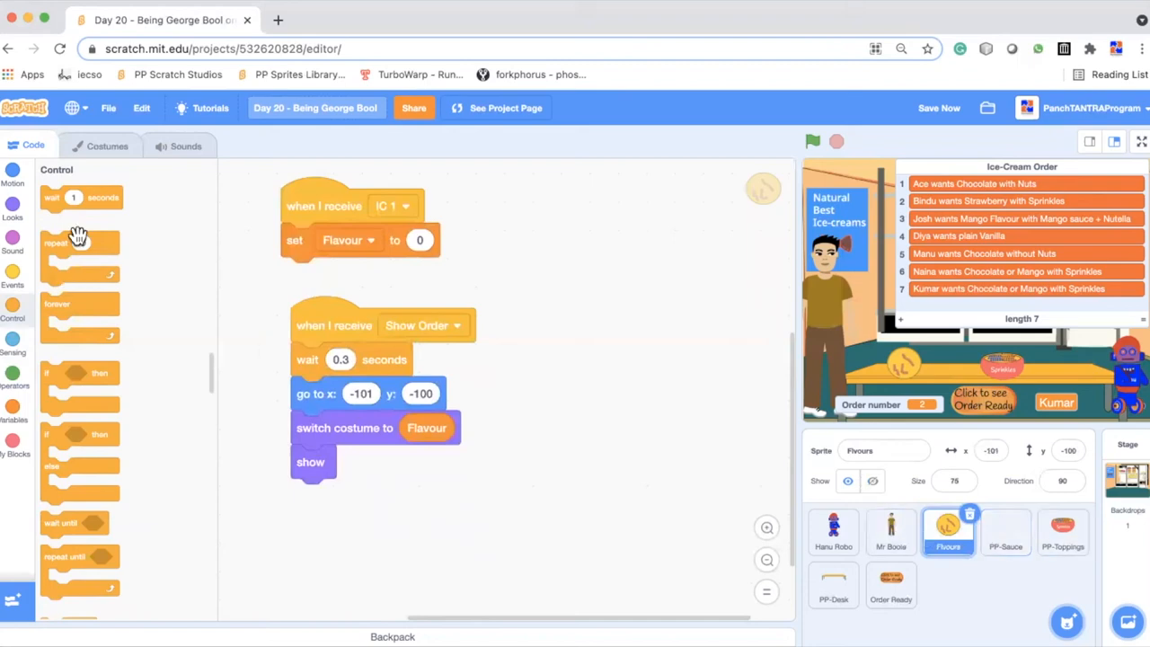
click(107, 145)
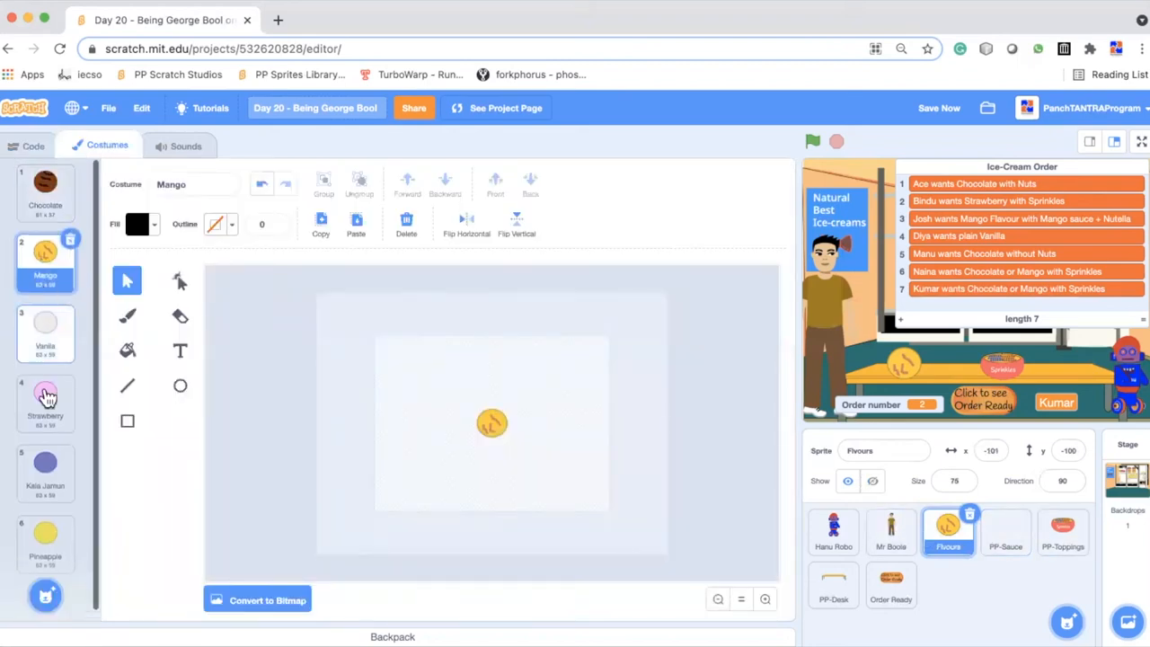
click(33, 144)
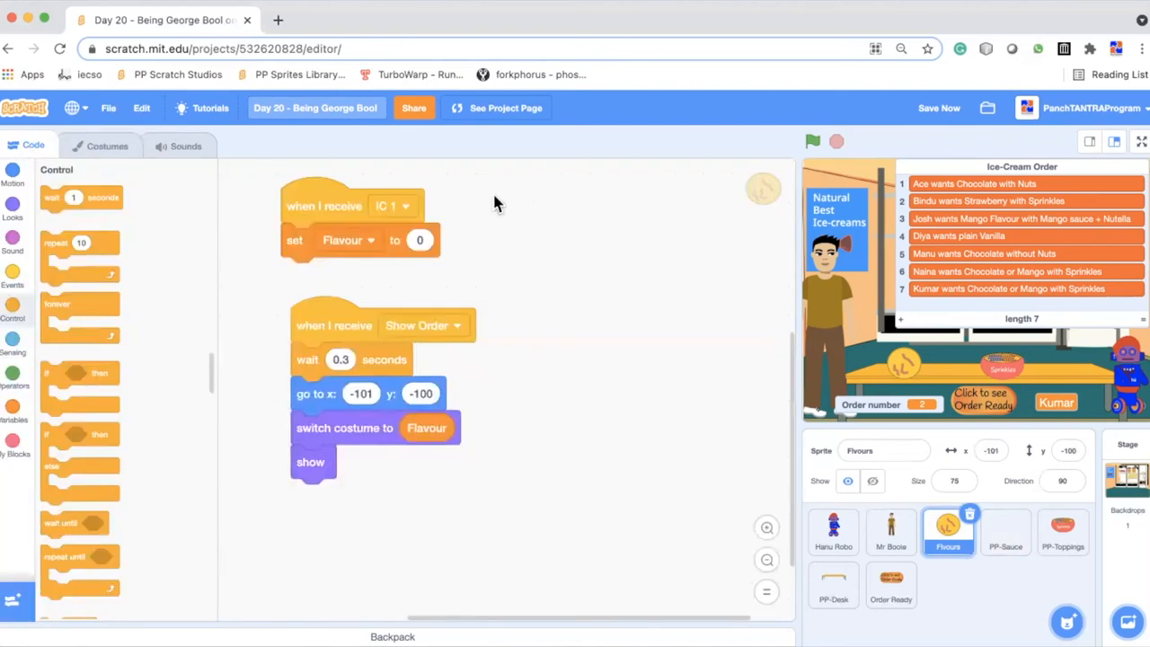
Browse the PP-Sauce and PP-Toppings costumes, ending on PP-Toppings' script
click(1005, 530)
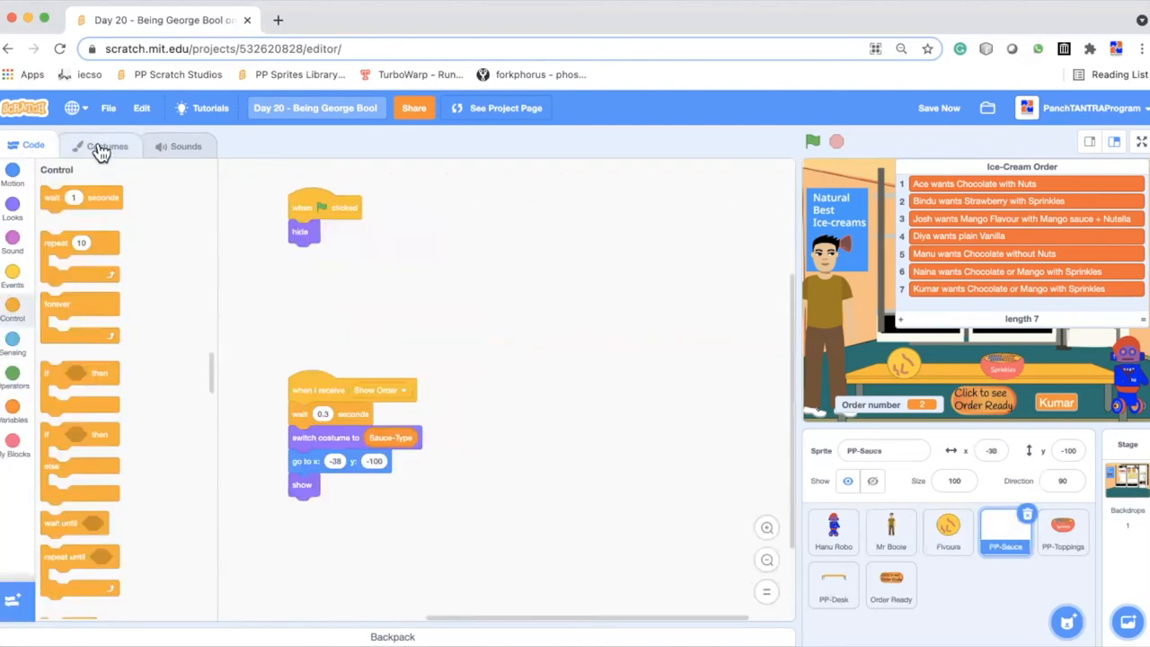
click(107, 146)
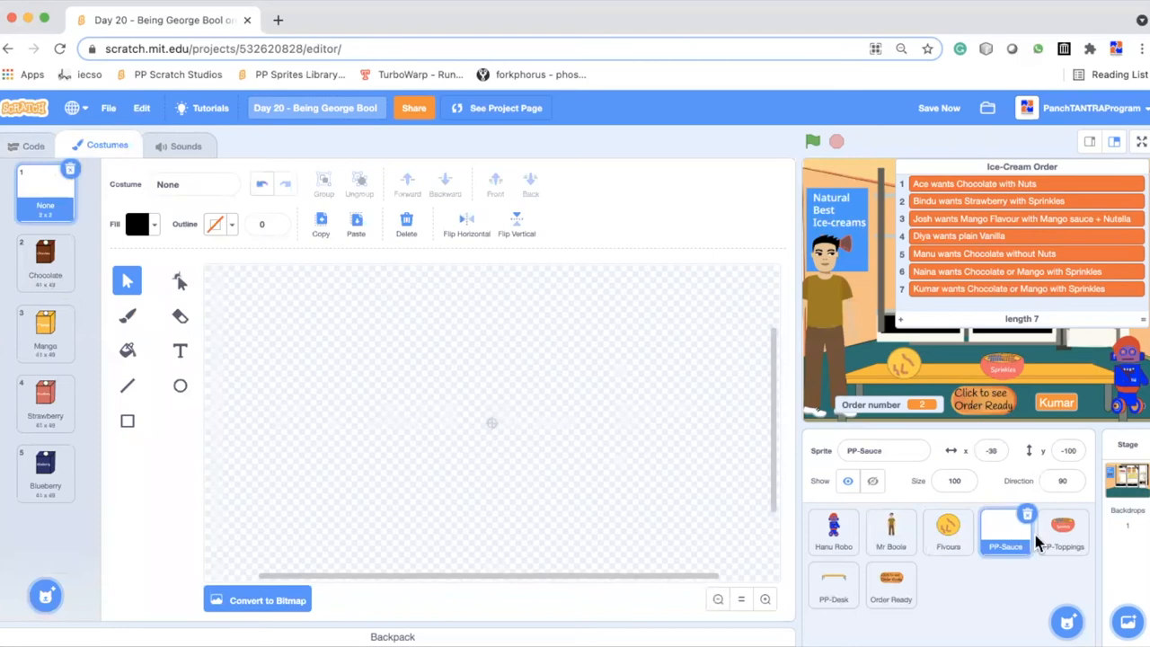
click(1063, 531)
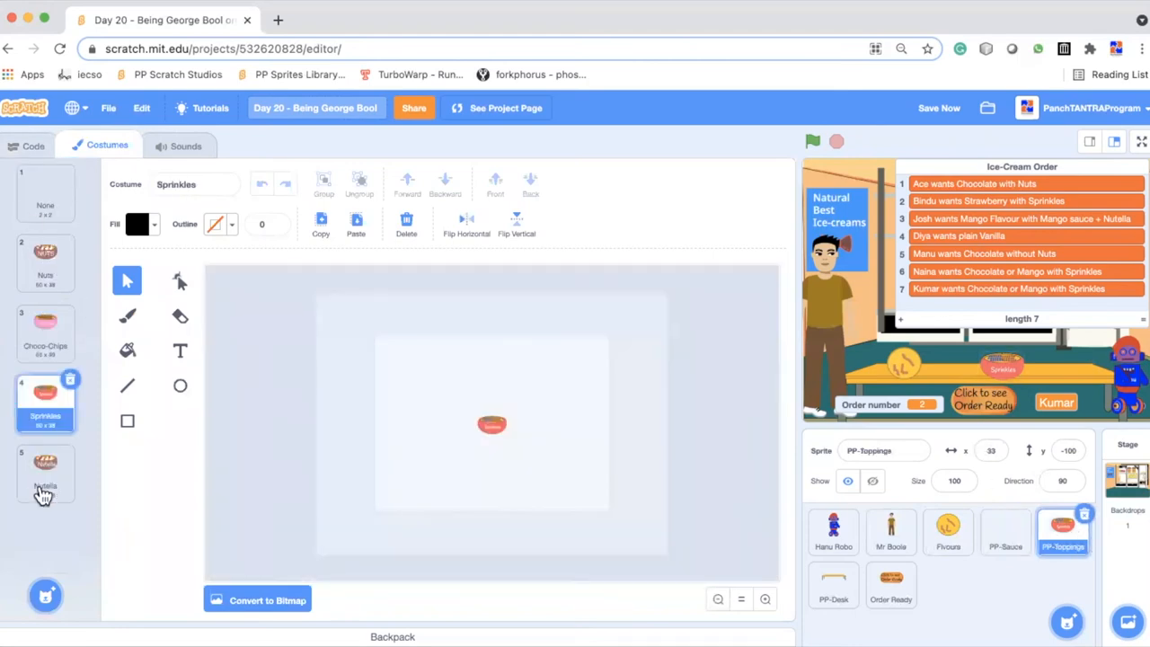
click(33, 144)
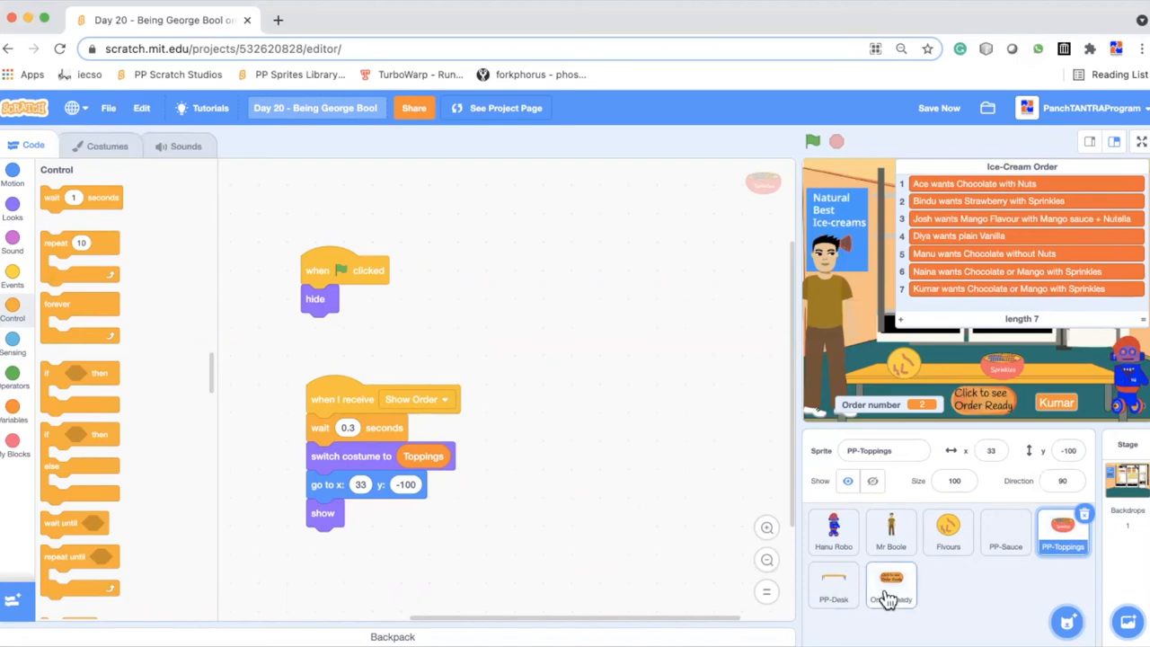
click(890, 584)
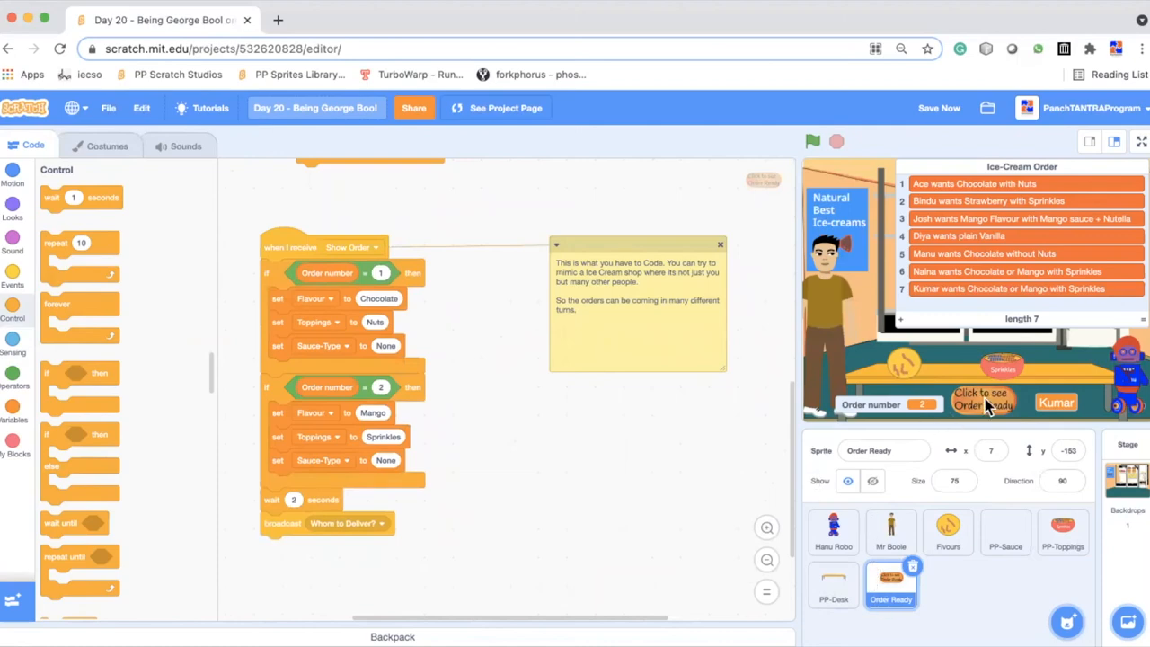
mouse_move(1027, 391)
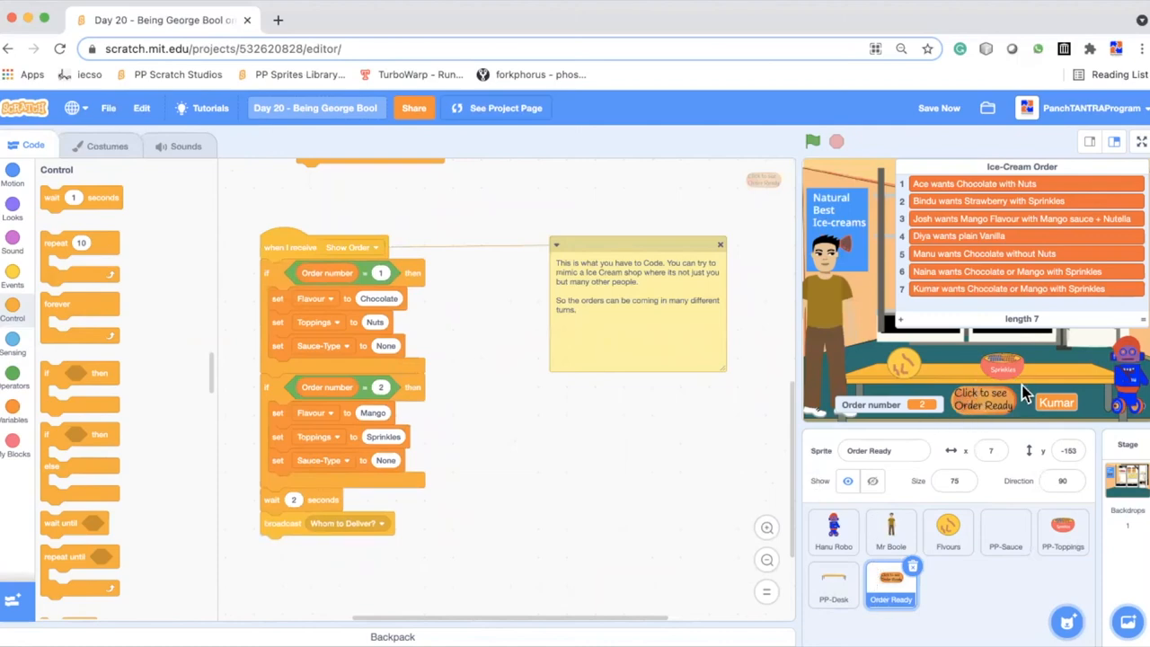
mouse_move(1015, 395)
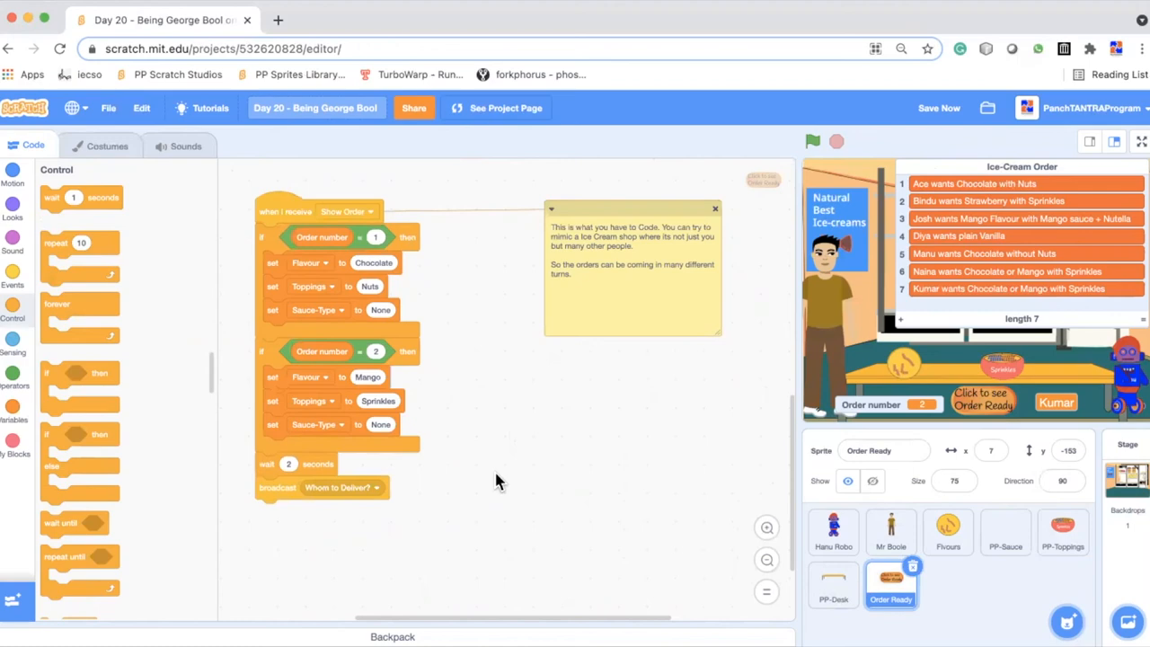
mouse_move(139, 256)
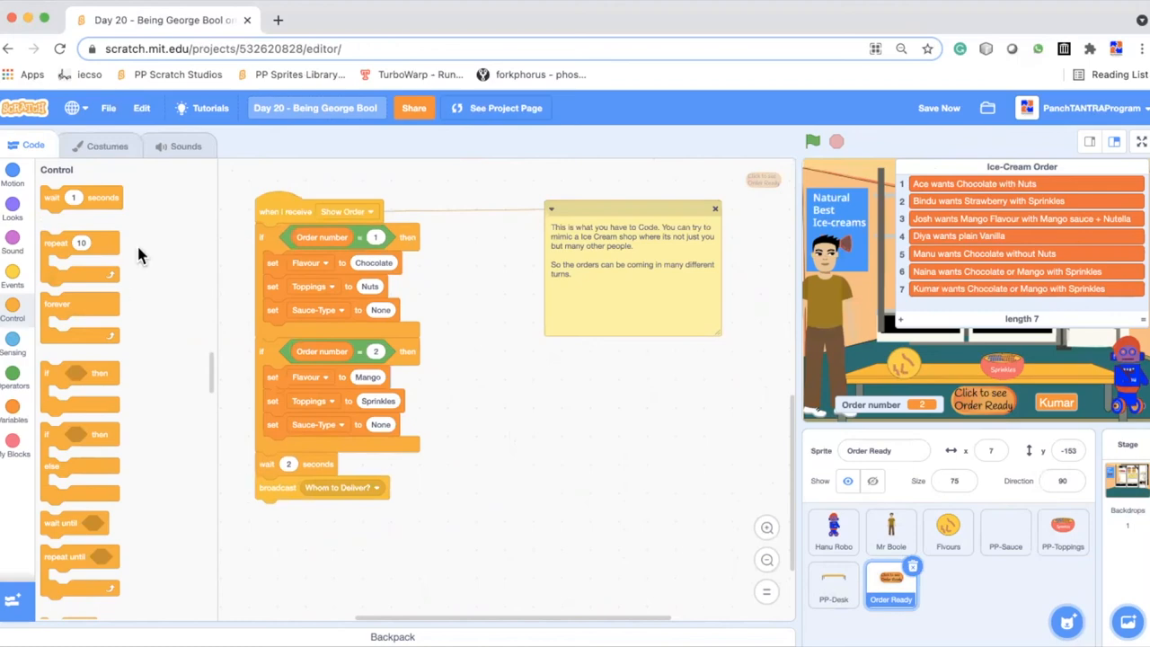
mouse_move(484, 449)
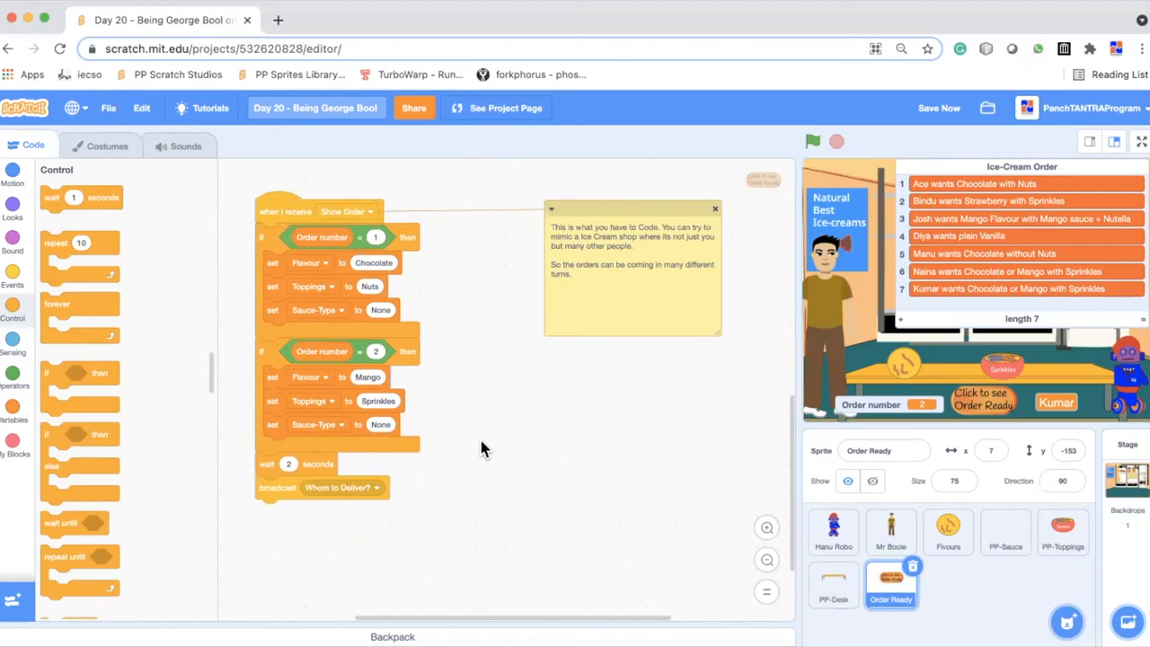
mouse_move(561, 620)
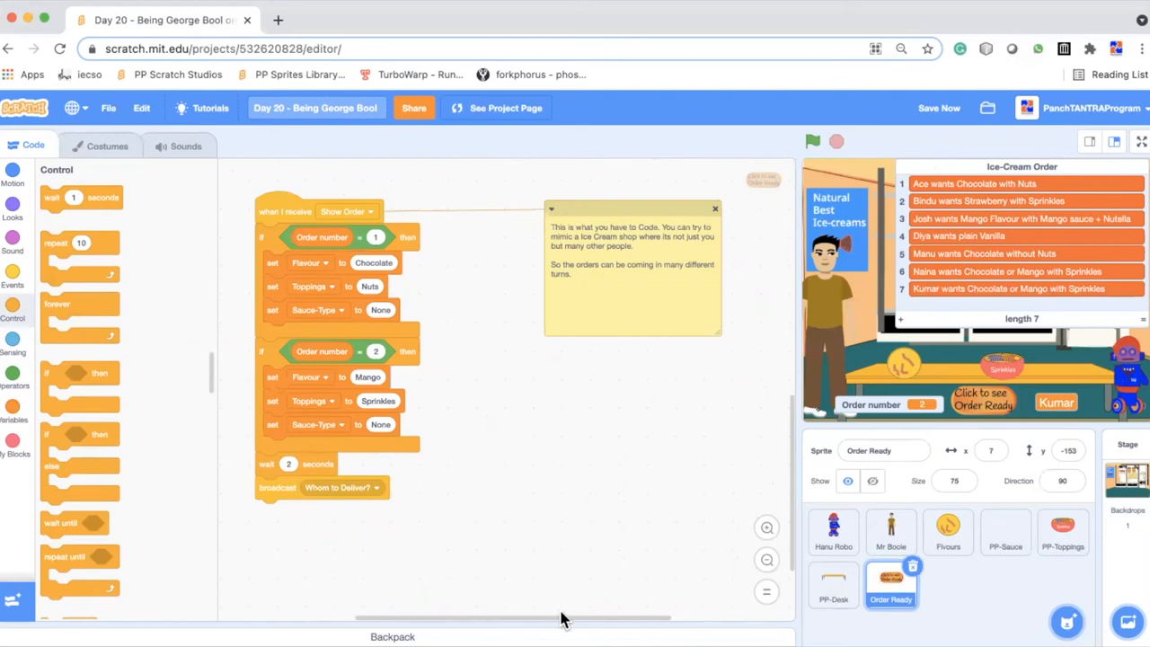
mouse_move(597, 555)
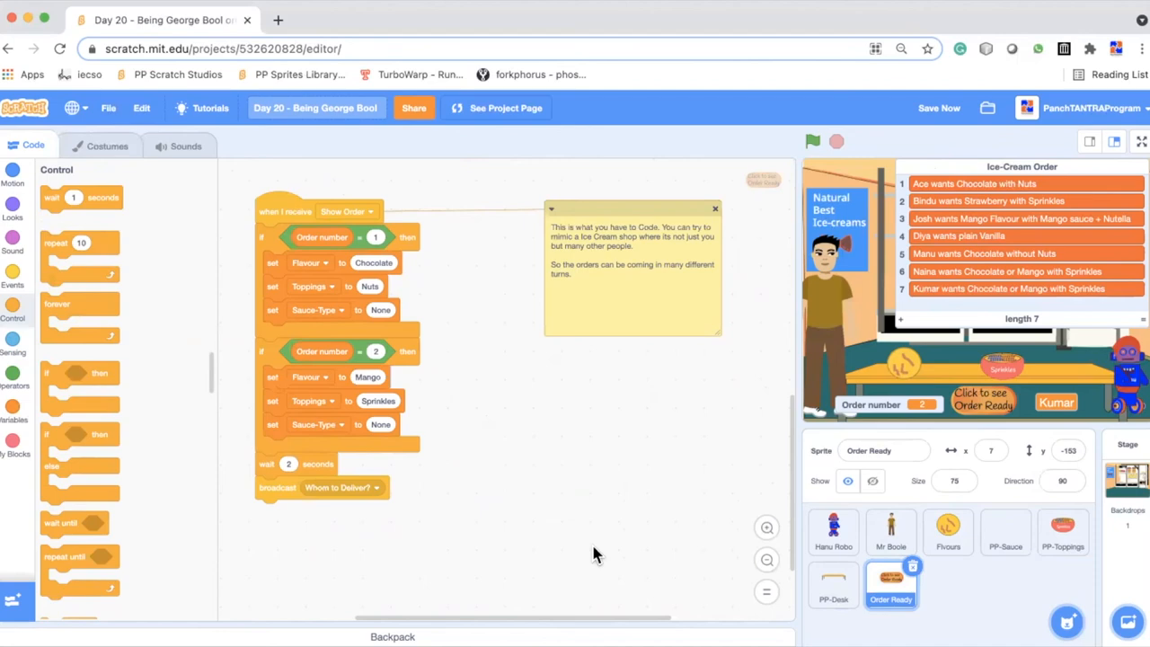
mouse_move(953, 222)
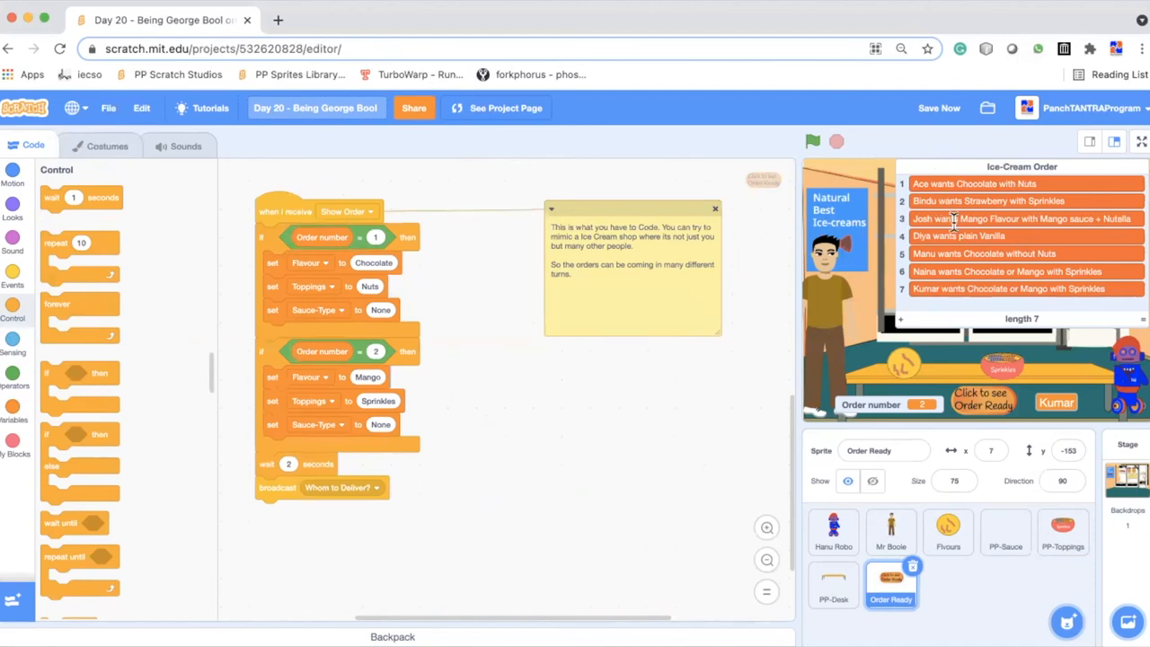
mouse_move(395, 195)
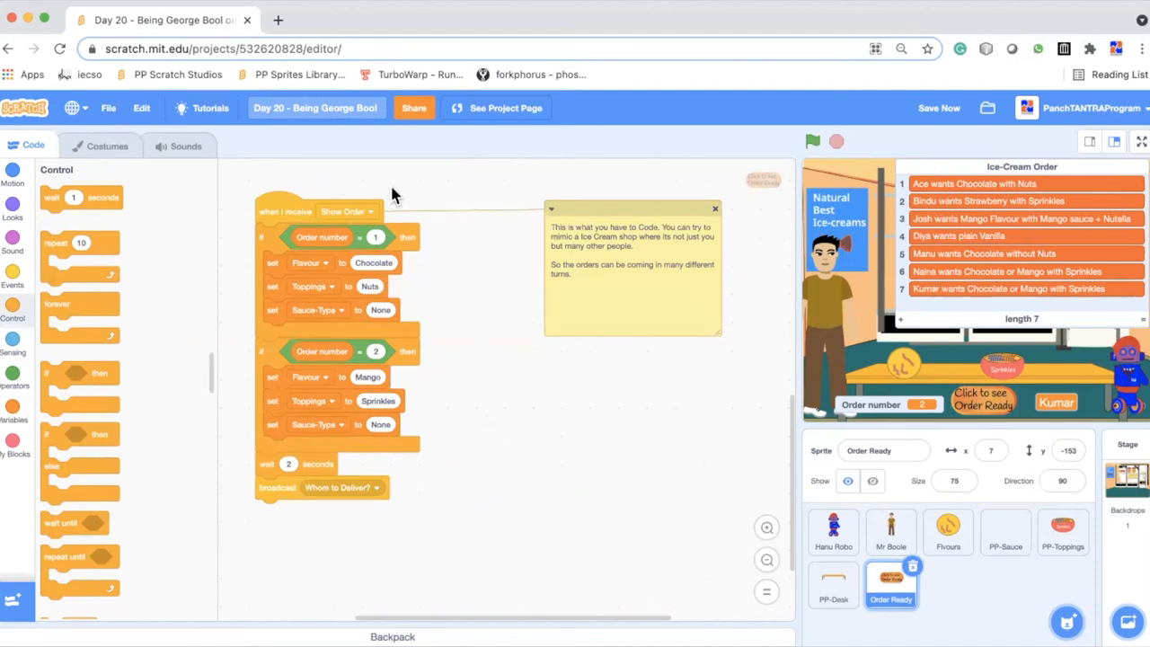
mouse_move(323, 519)
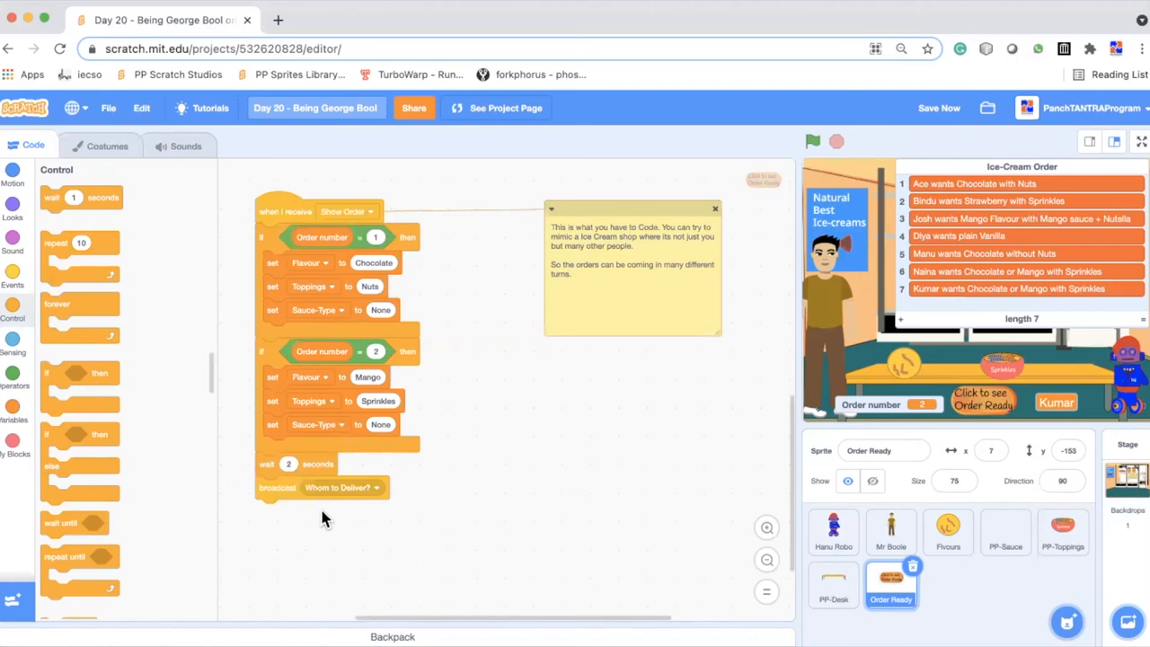
mouse_move(458, 501)
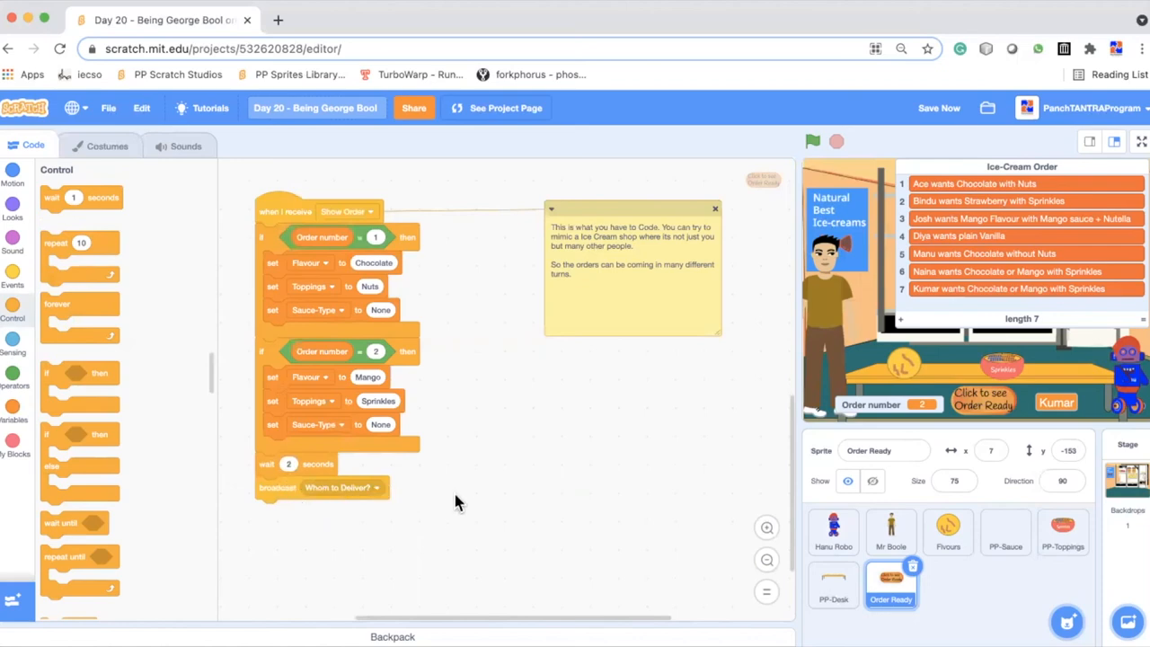
mouse_move(852, 503)
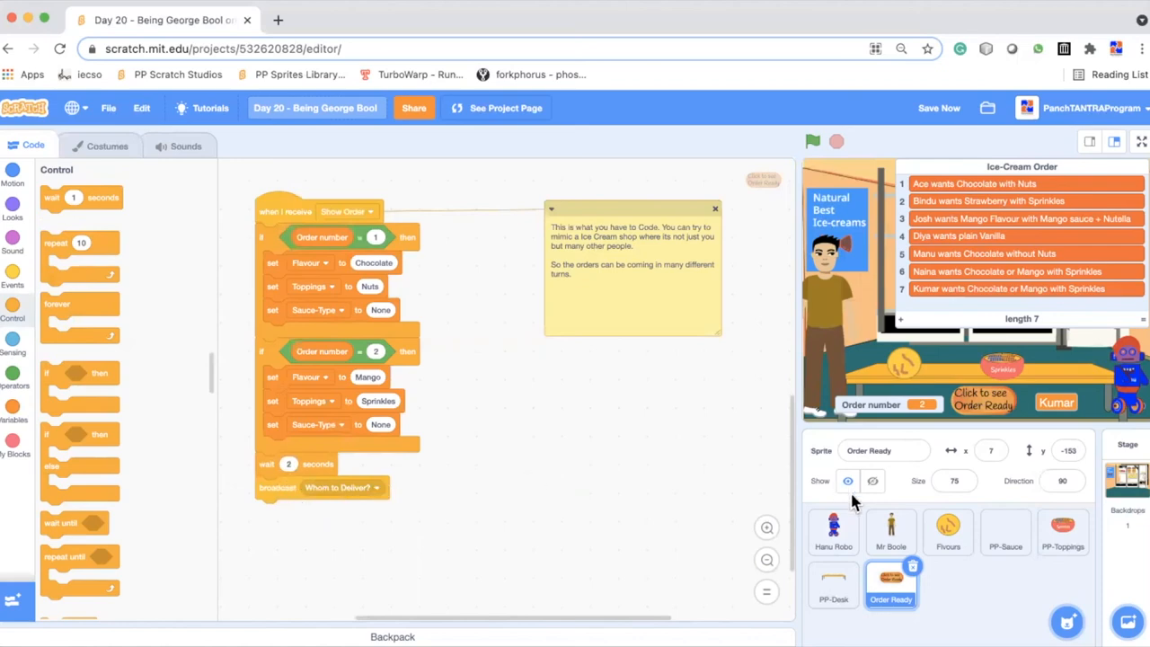
Show Mr Boole's 'when I receive Whom to Deliver?' script with Ace and Kumar conditions
click(890, 530)
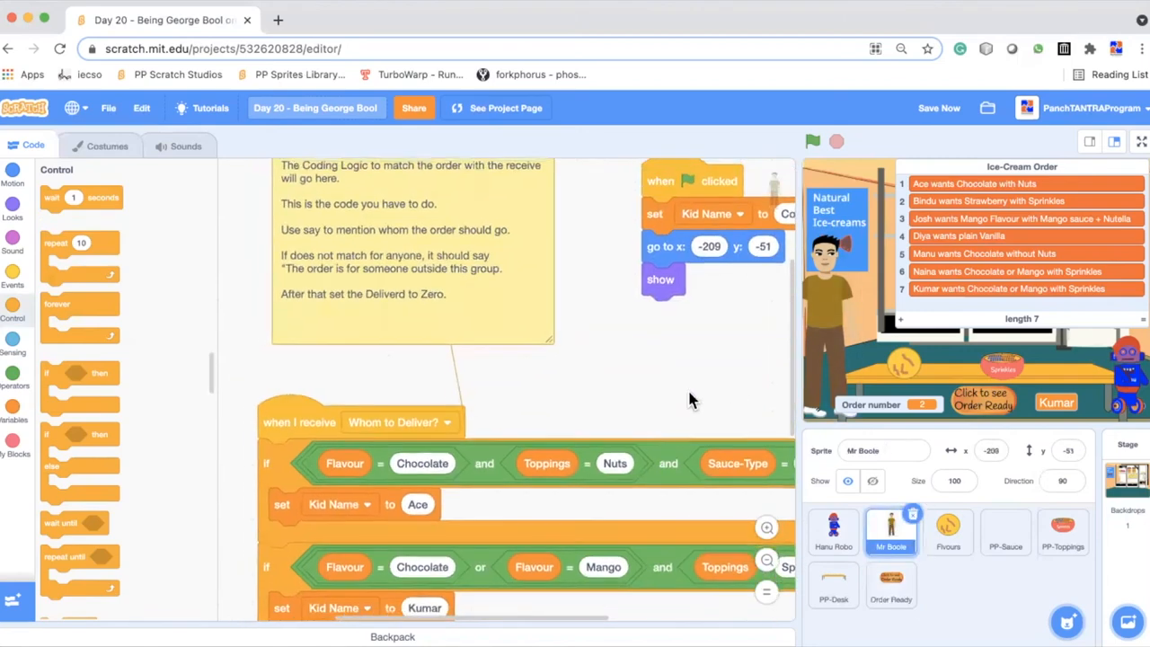
scroll(down, 3)
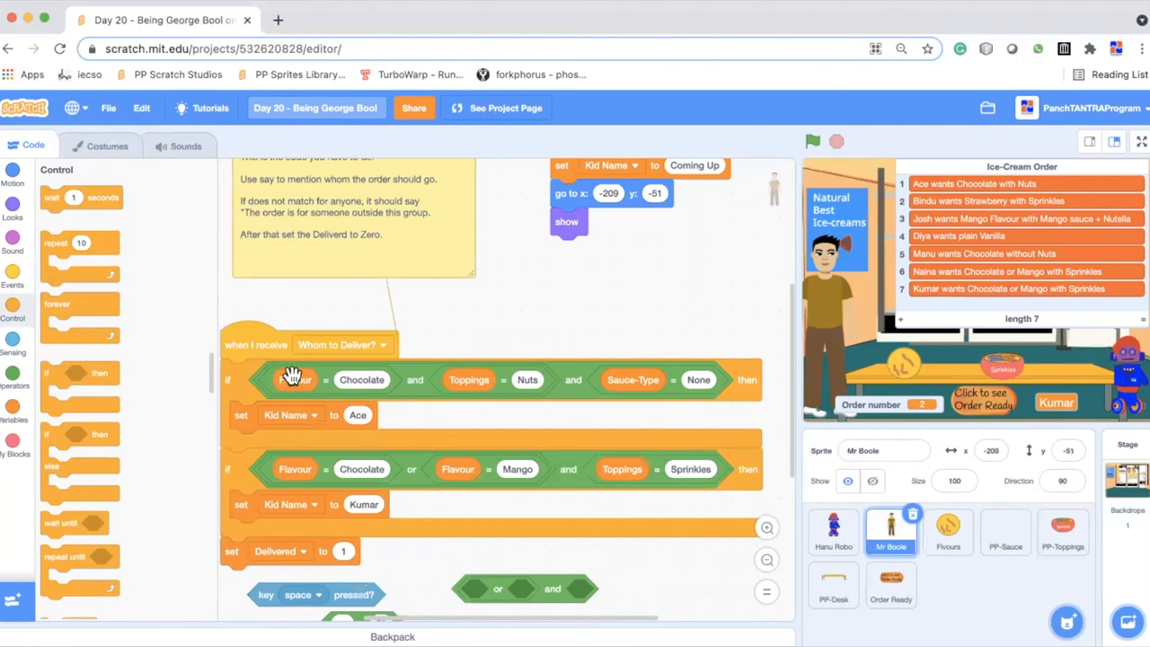
mouse_move(685, 366)
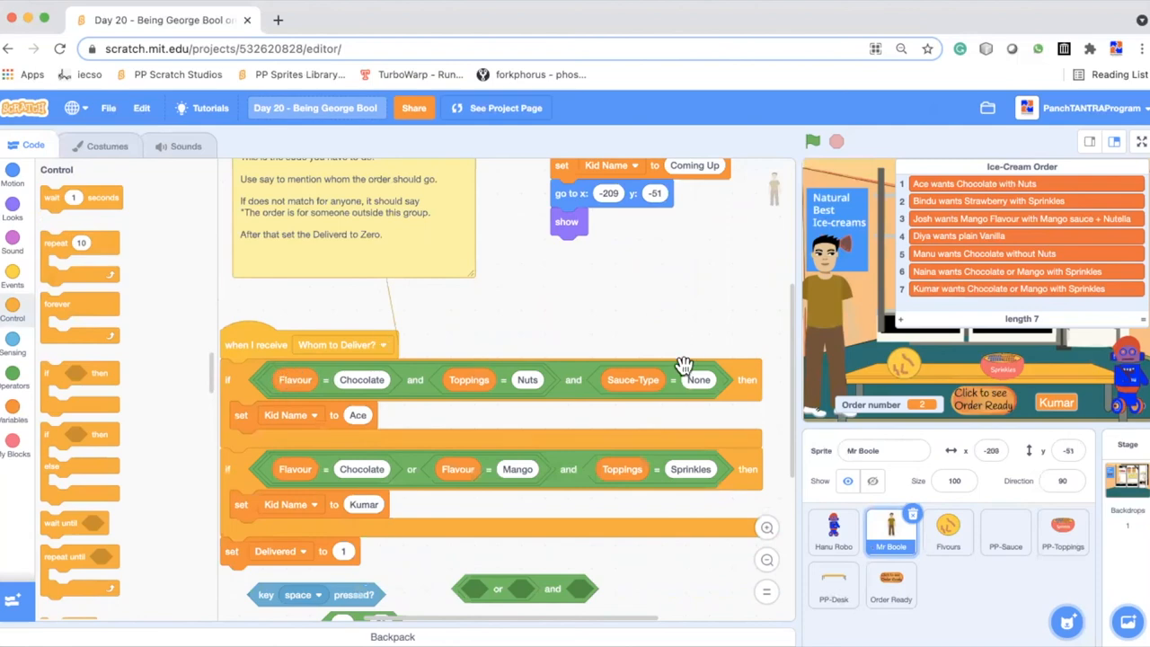
mouse_move(373, 449)
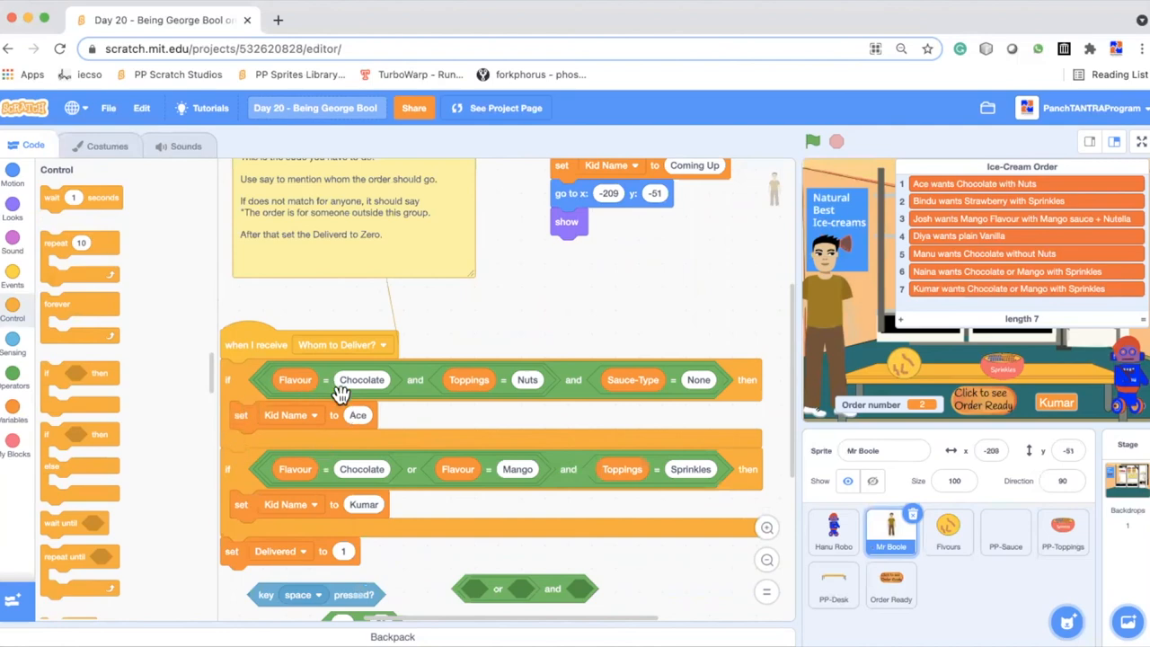
mouse_move(332, 435)
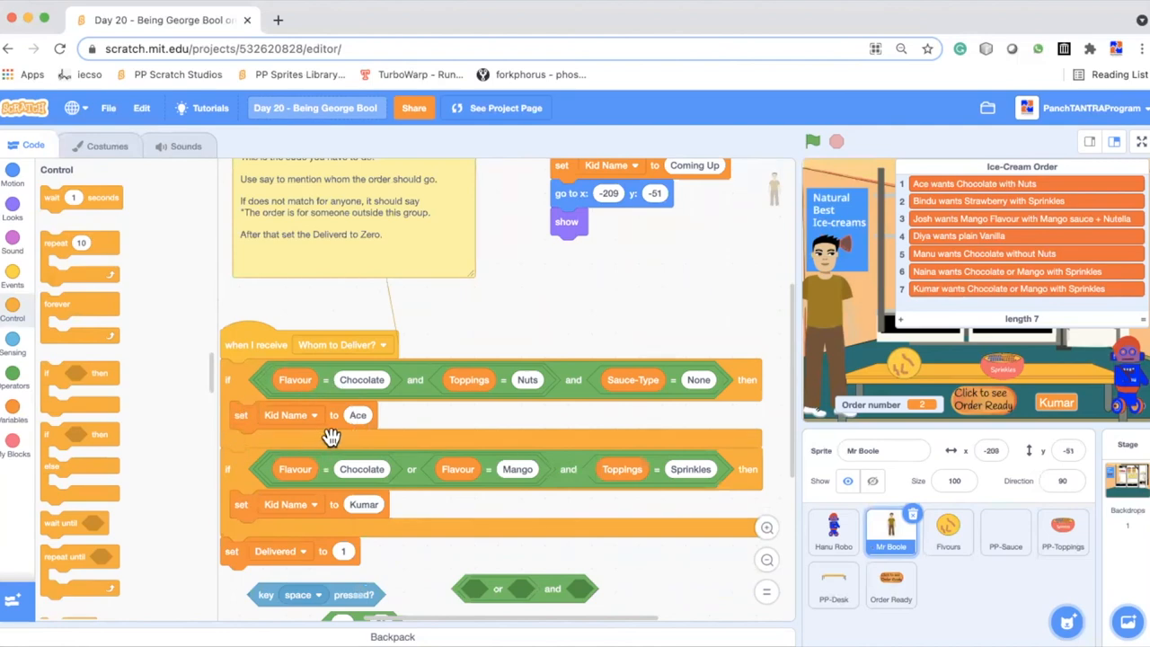
mouse_move(287, 422)
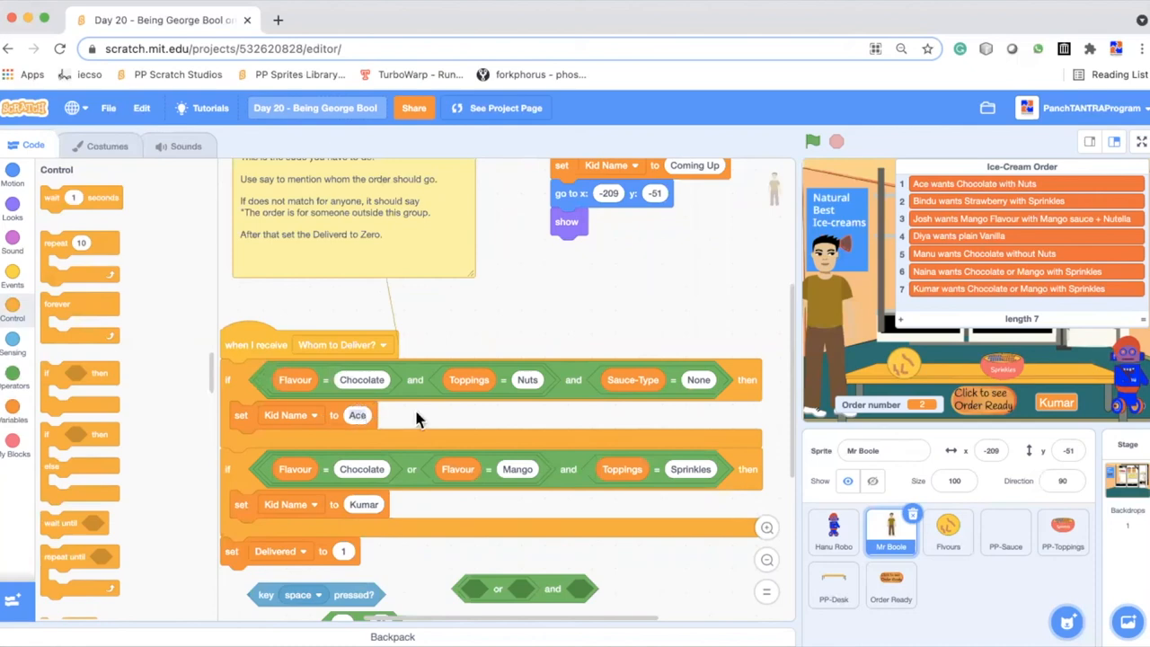
mouse_move(1087, 411)
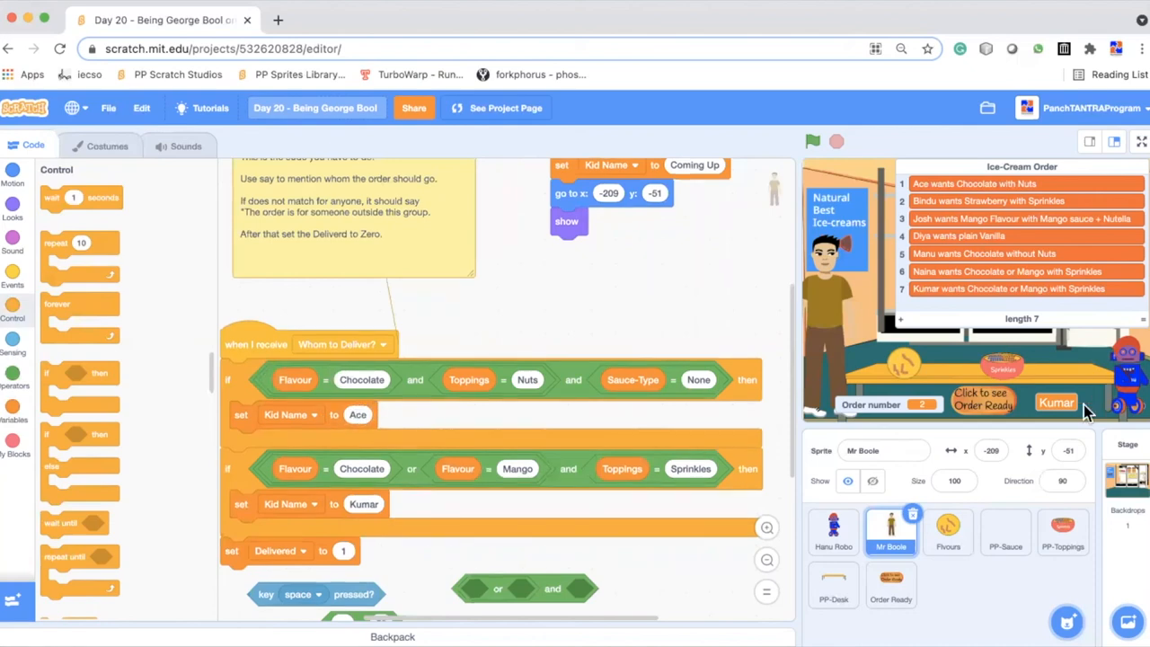
mouse_move(863, 418)
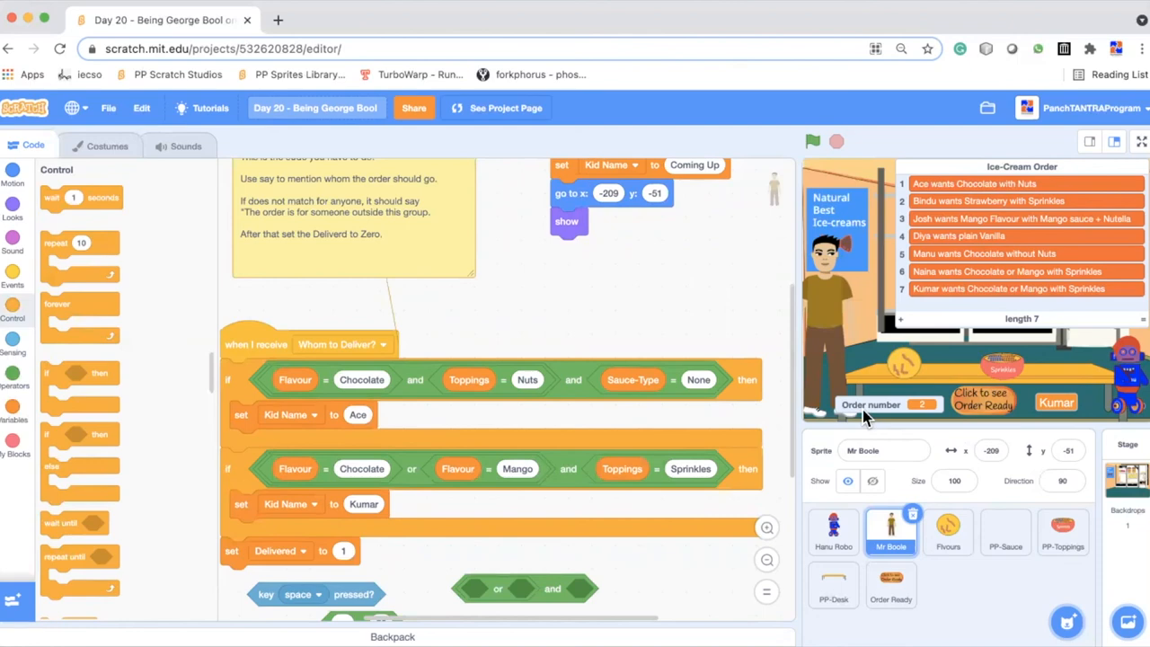
mouse_move(1069, 400)
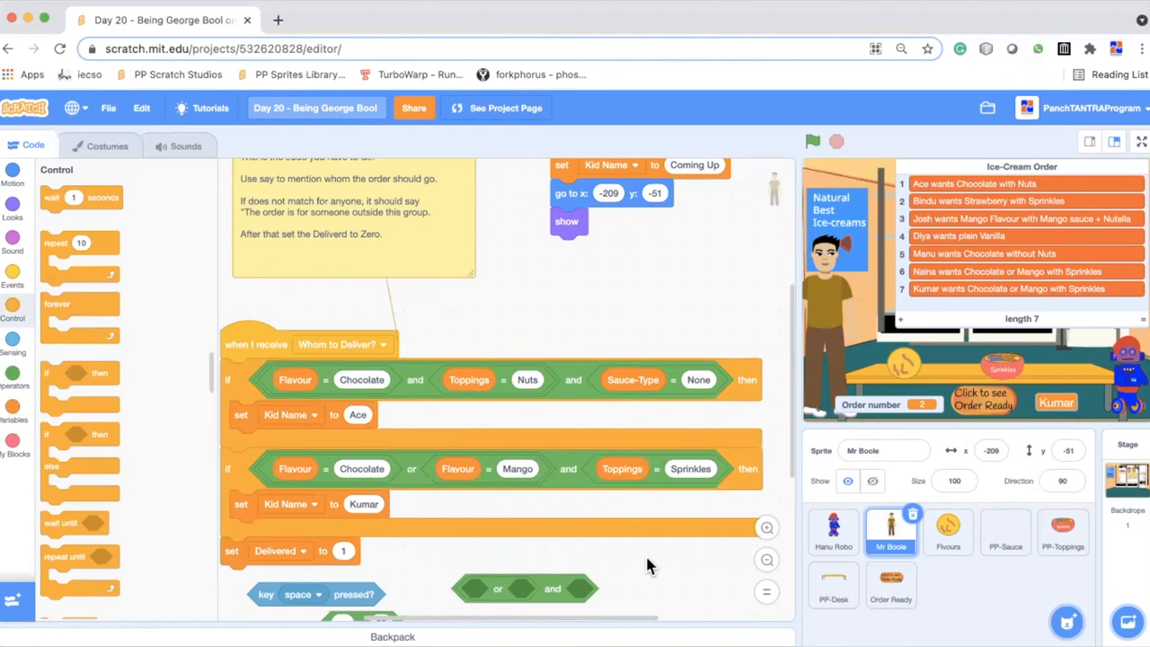
Review Hanu Robo's order list code, then open Order Ready's Show Order script
click(833, 530)
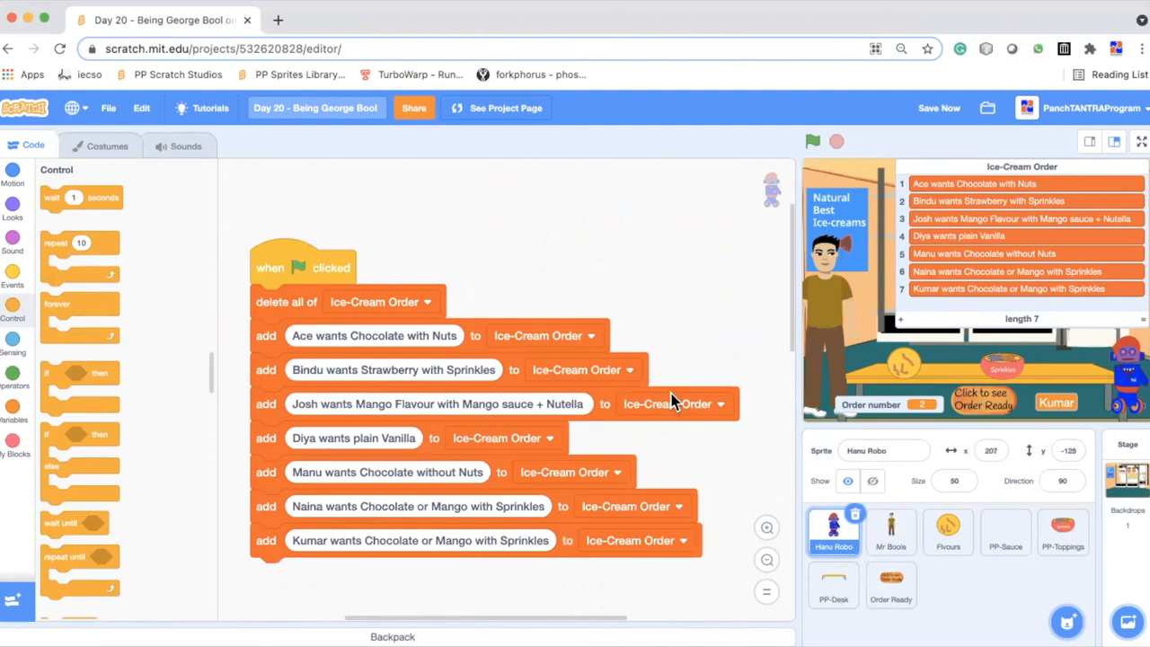
mouse_move(496, 233)
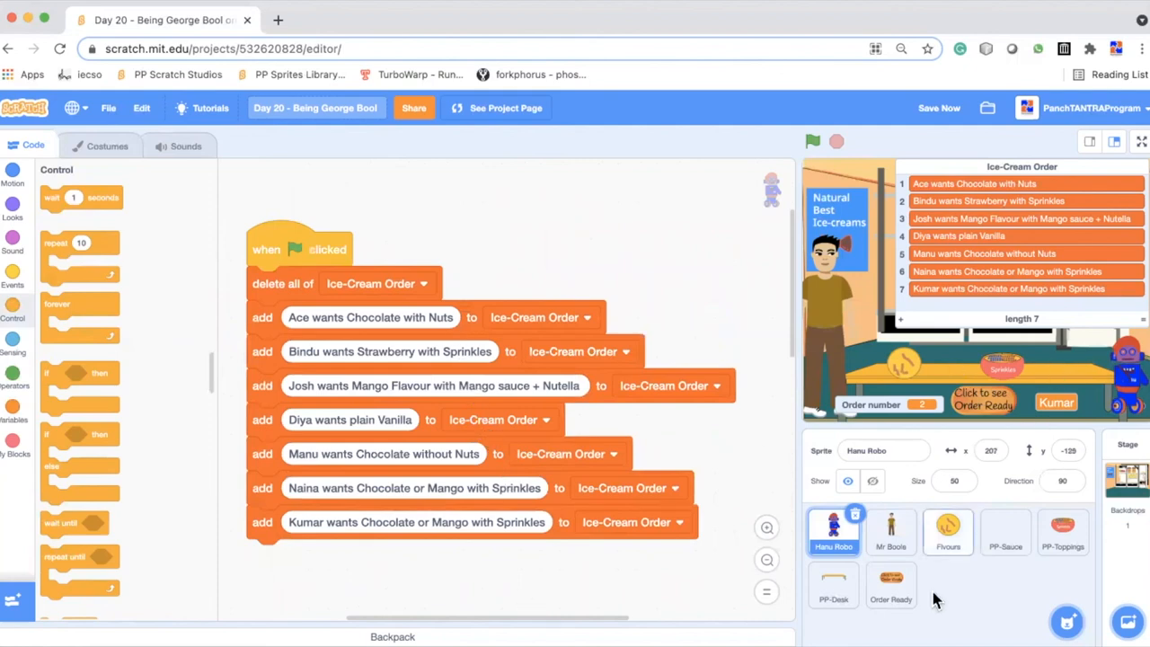
click(890, 584)
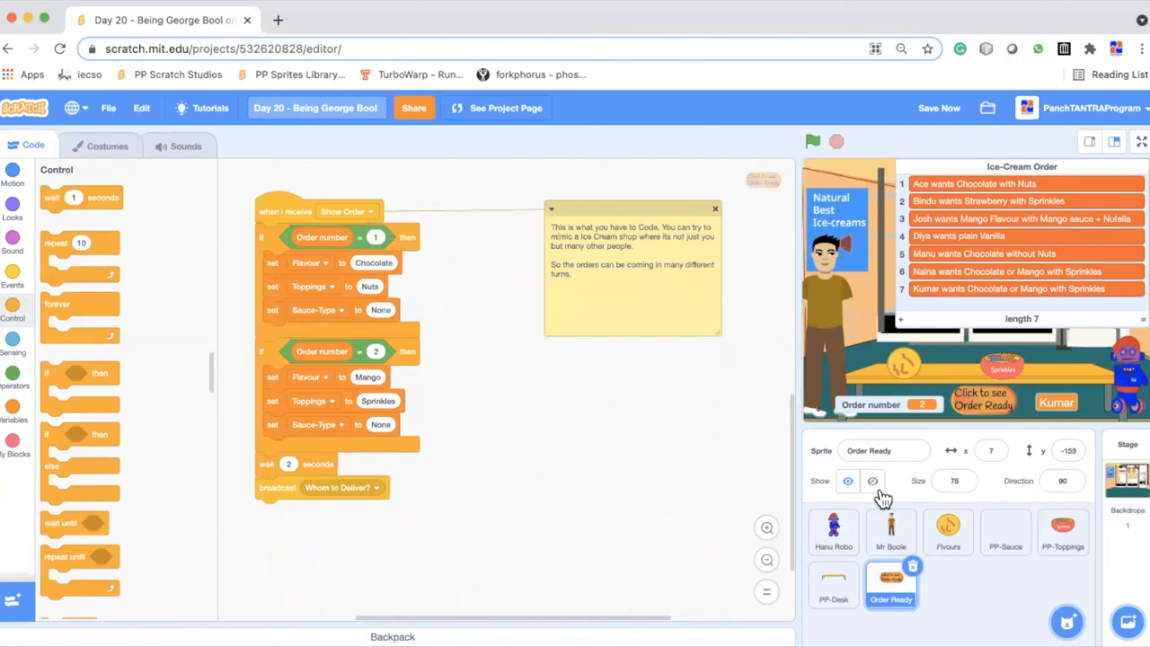
mouse_move(488, 344)
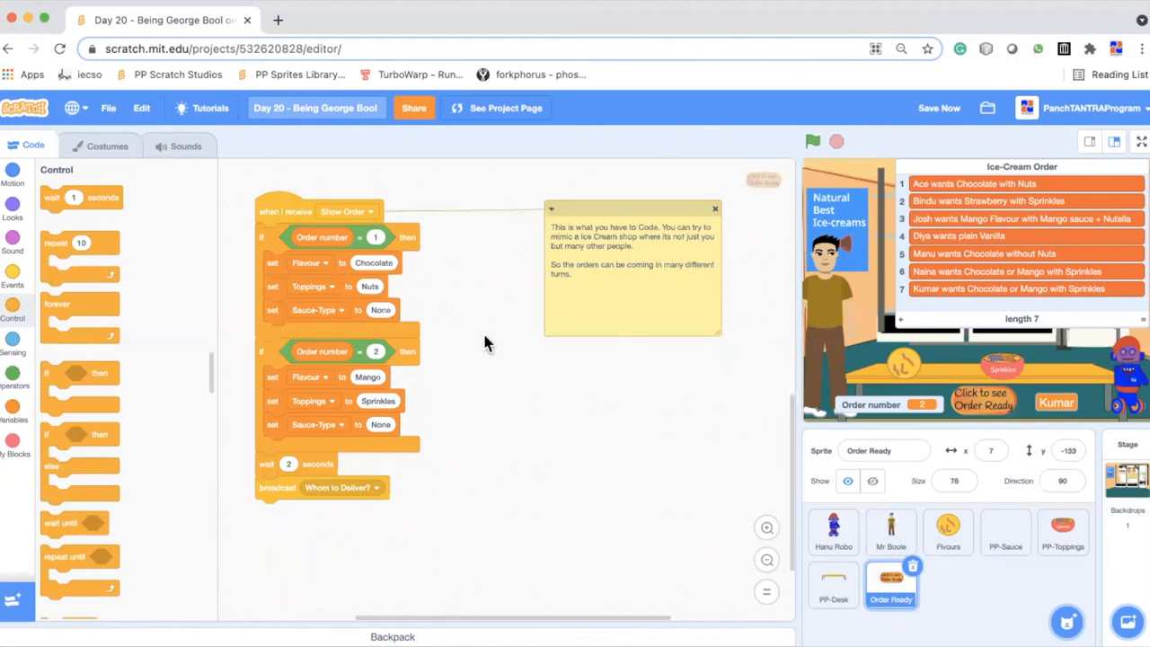
mouse_move(494, 373)
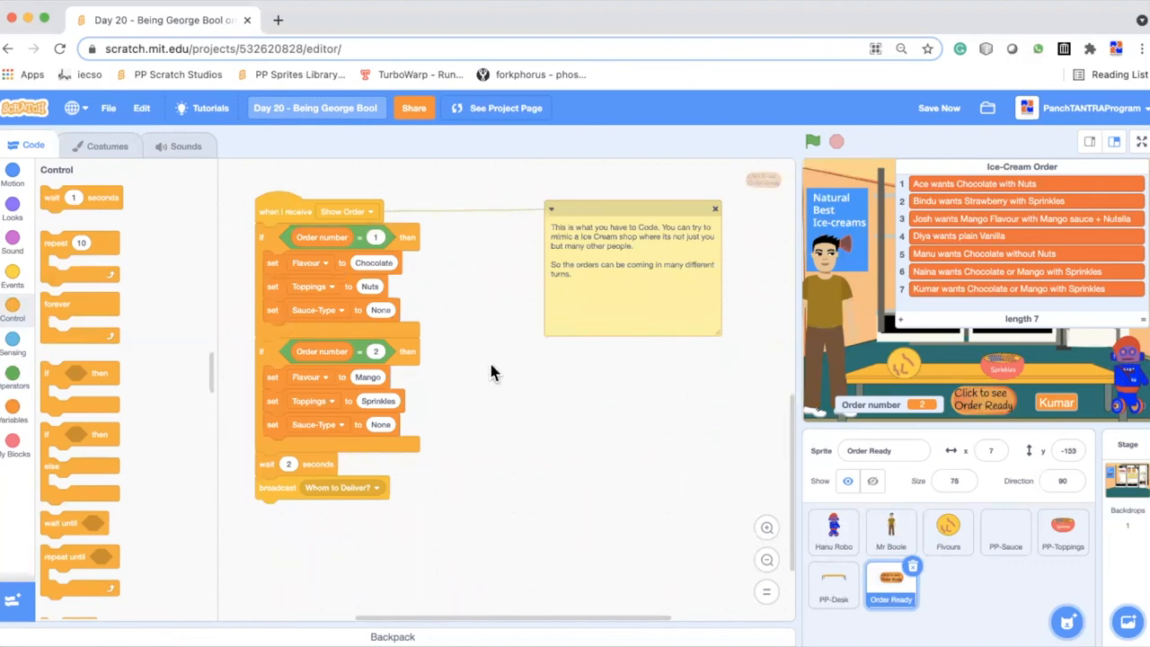
mouse_move(492, 380)
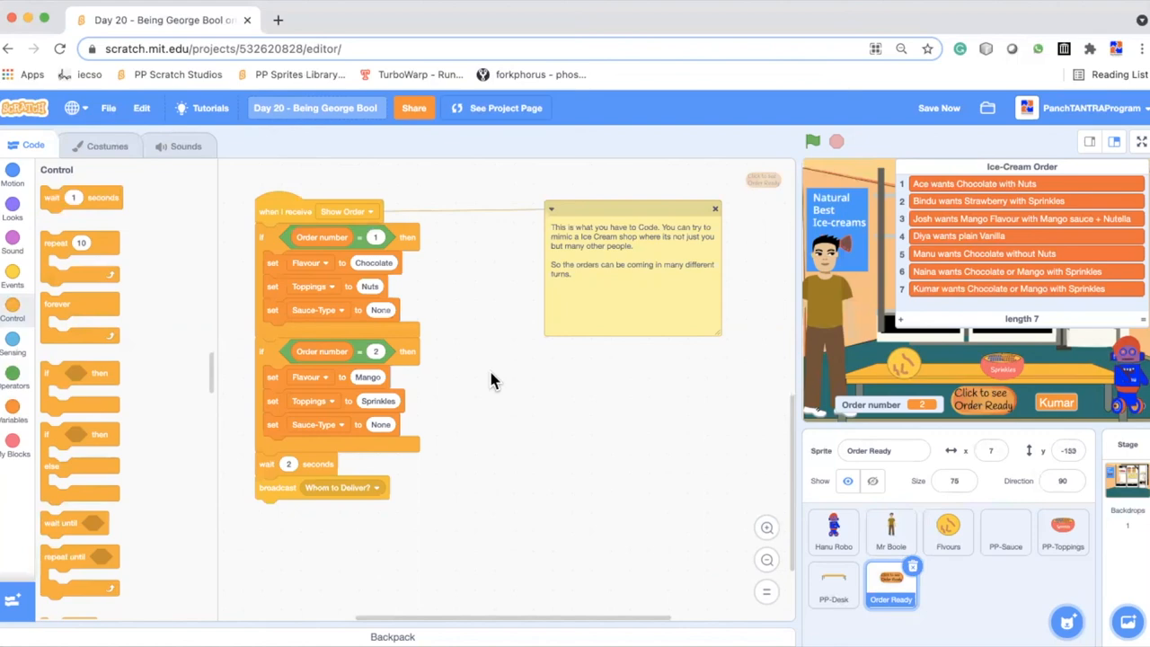
Select the Mr Boole sprite to show its Whom to Deliver? script
click(890, 530)
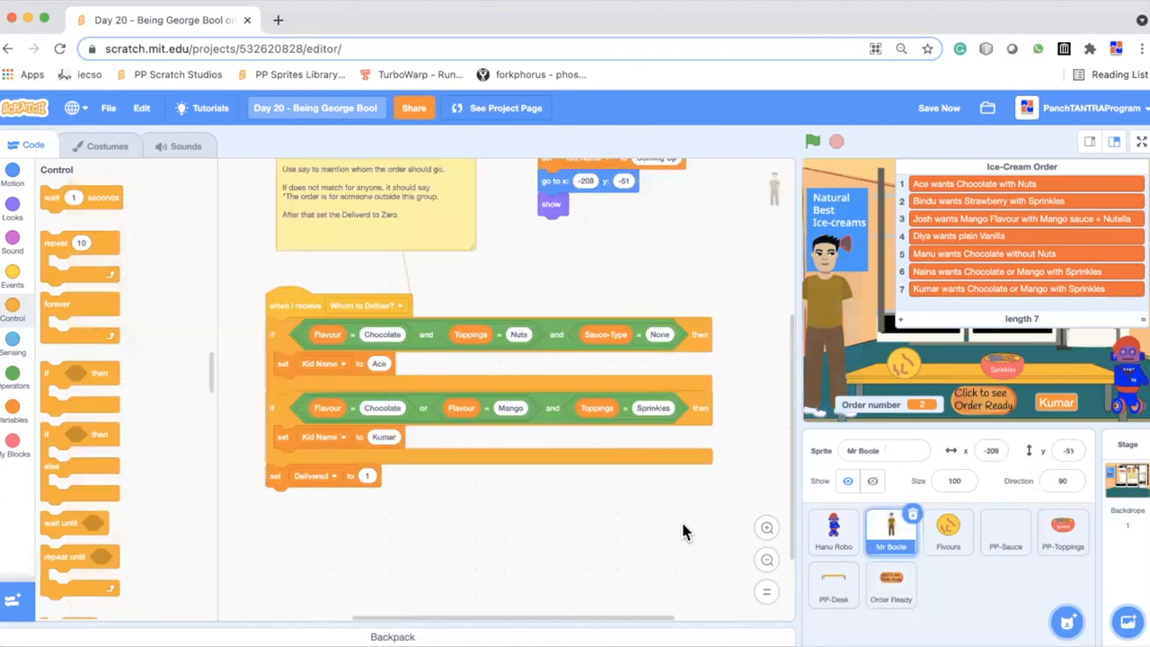
mouse_move(449, 319)
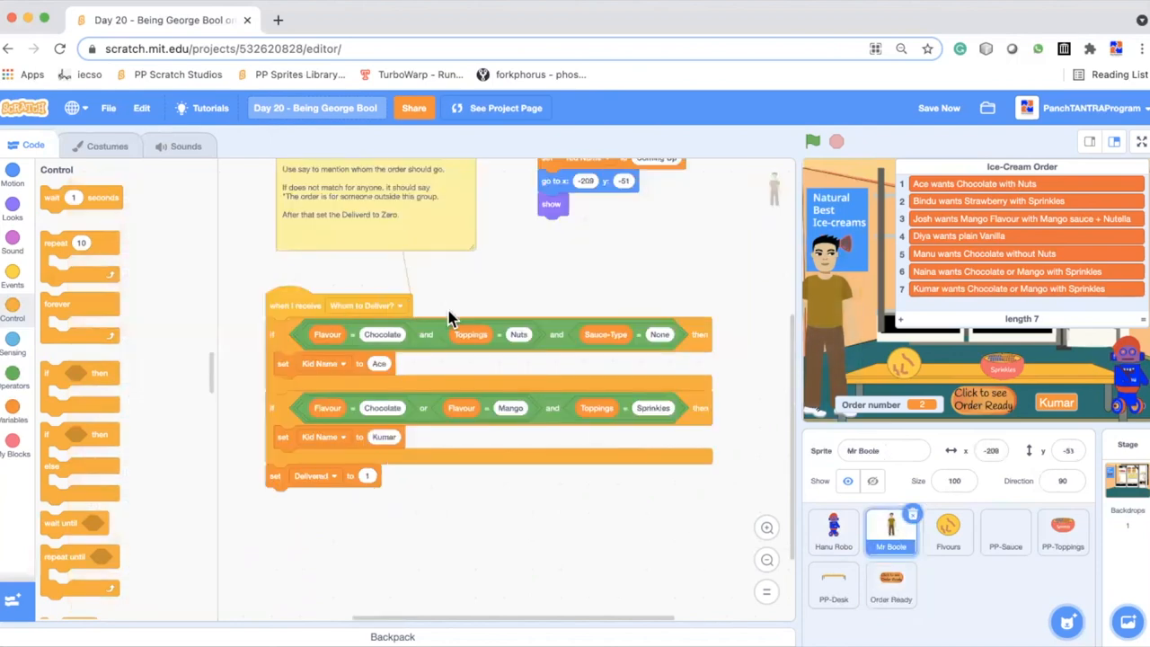
mouse_move(407, 476)
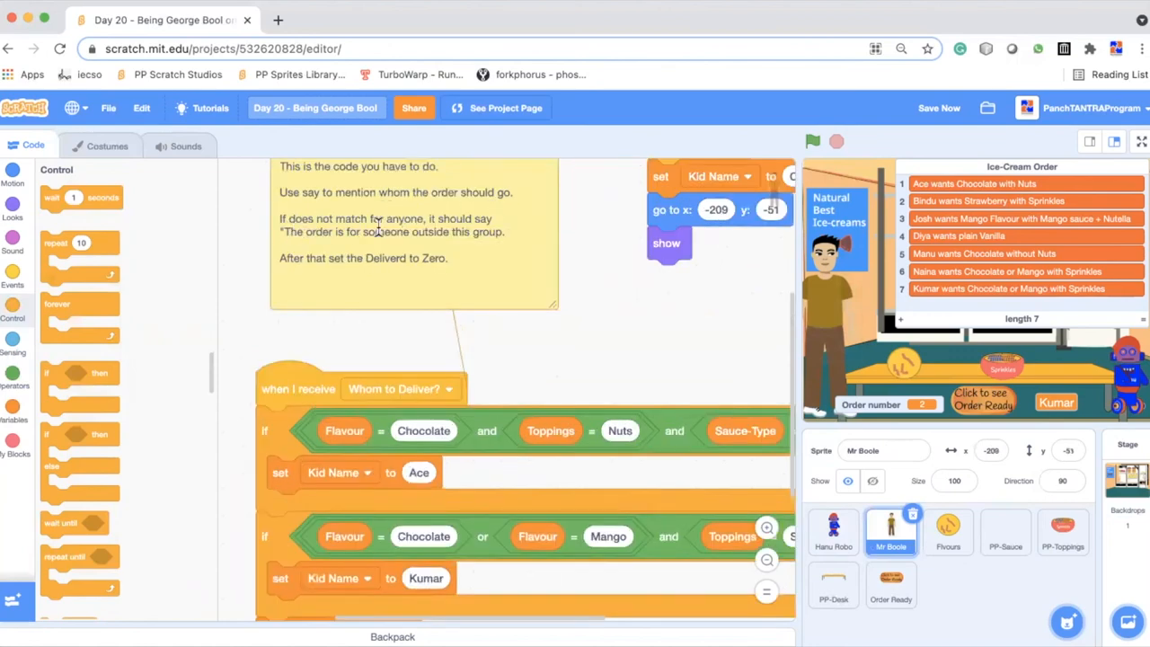
mouse_move(602, 337)
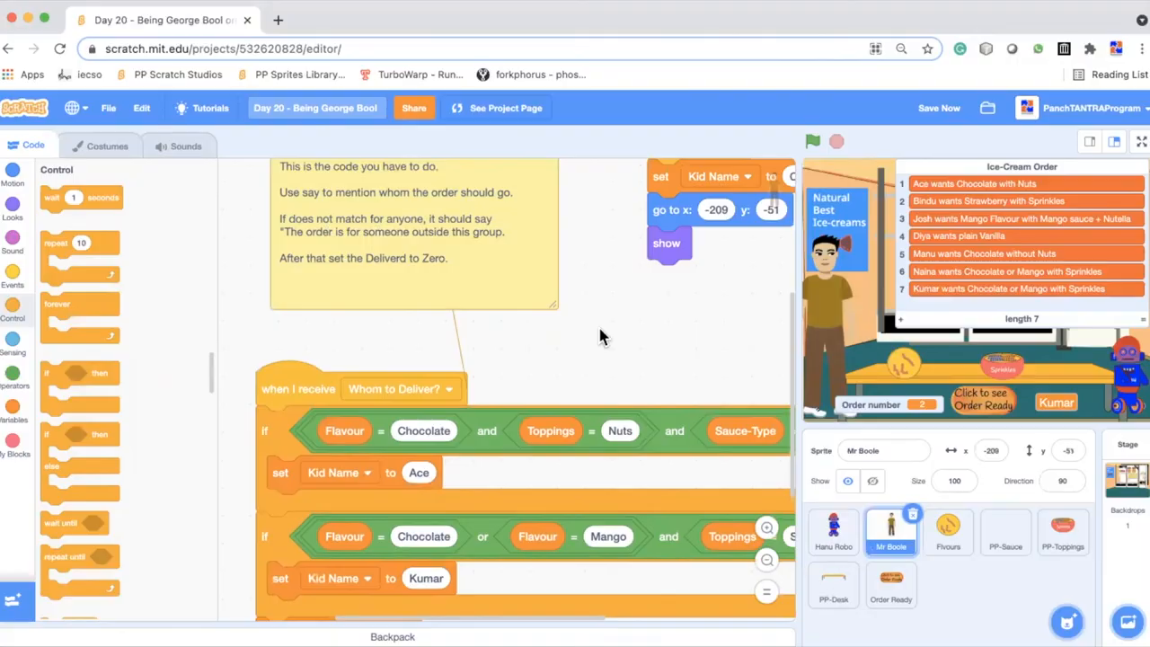